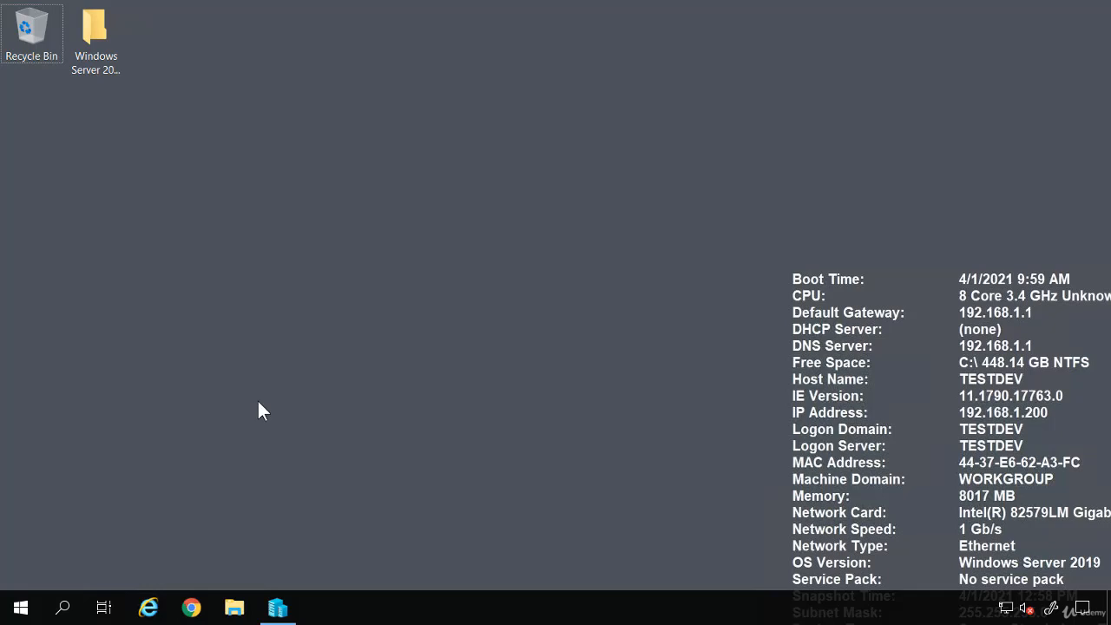
mouse_move(250, 426)
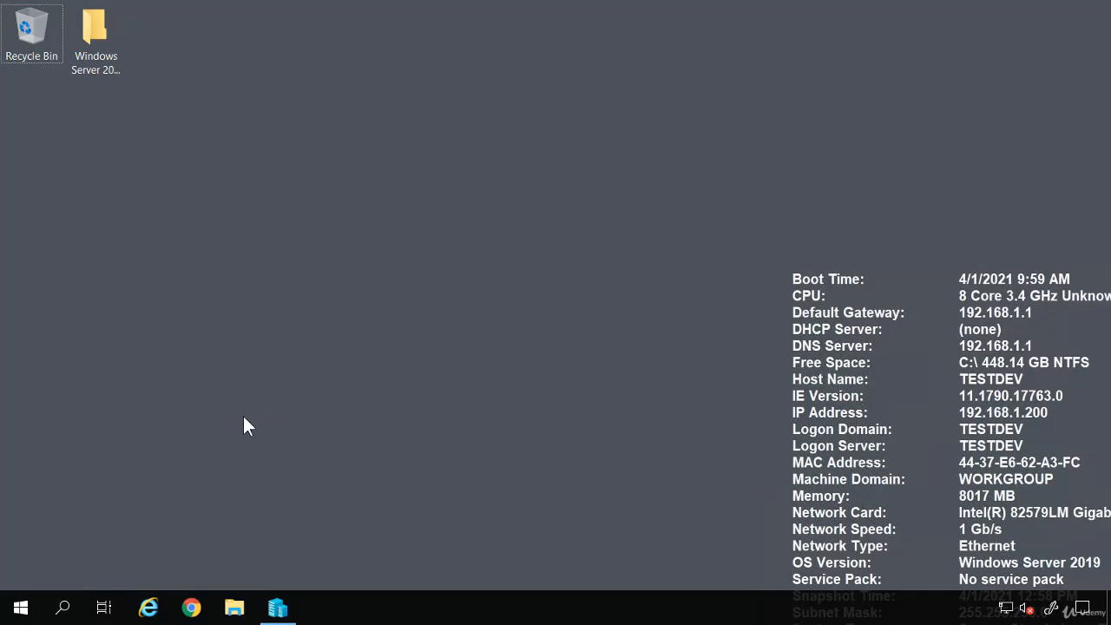
- Launch Google Chrome from the taskbar to reach the Microsoft Evaluation Center page
left_click(191, 608)
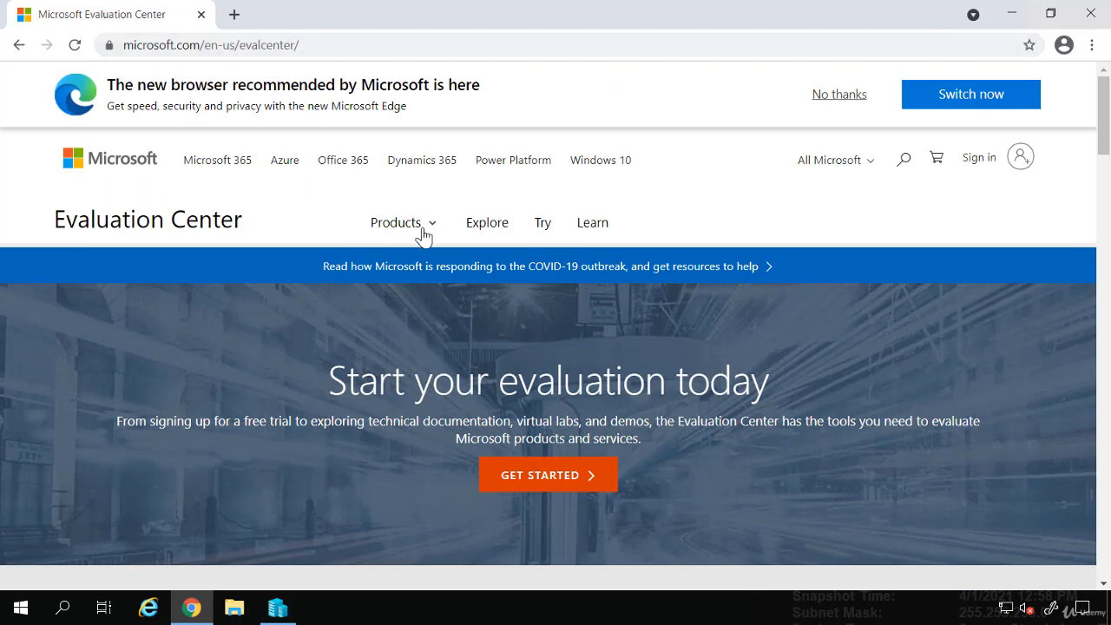
- From the Products list, go to the Windows Admin Center evaluation page
left_click(399, 222)
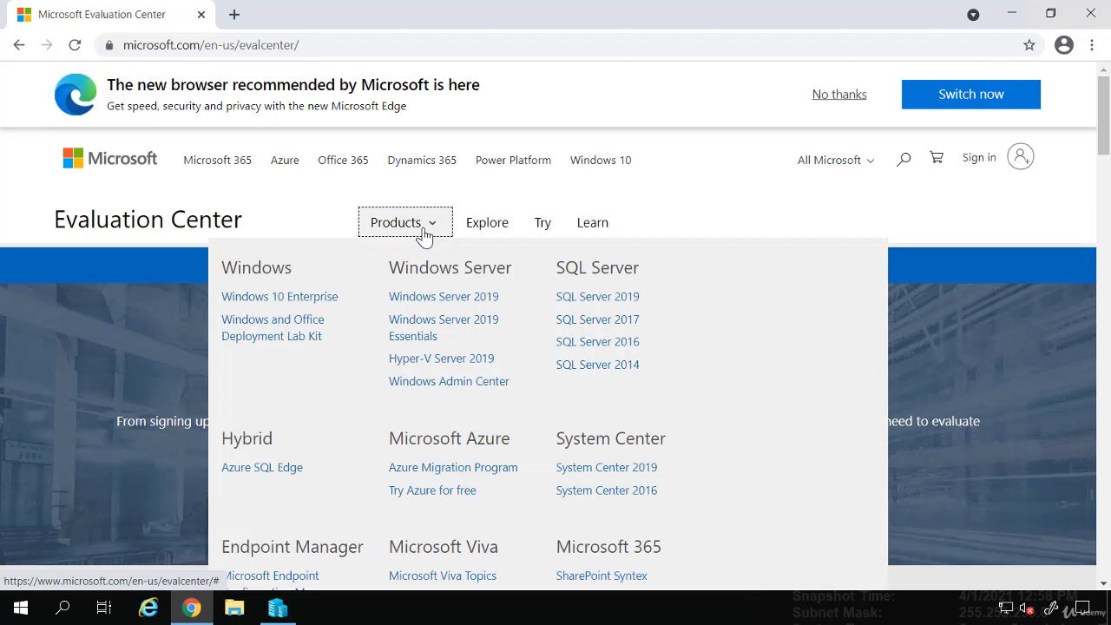
mouse_move(445, 295)
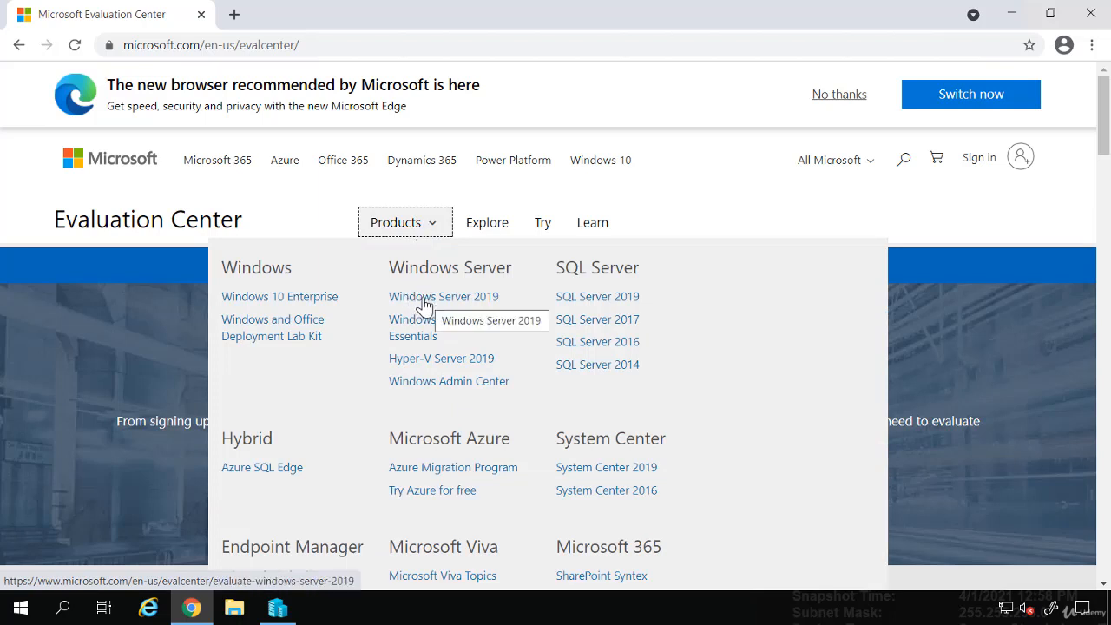
mouse_move(425, 385)
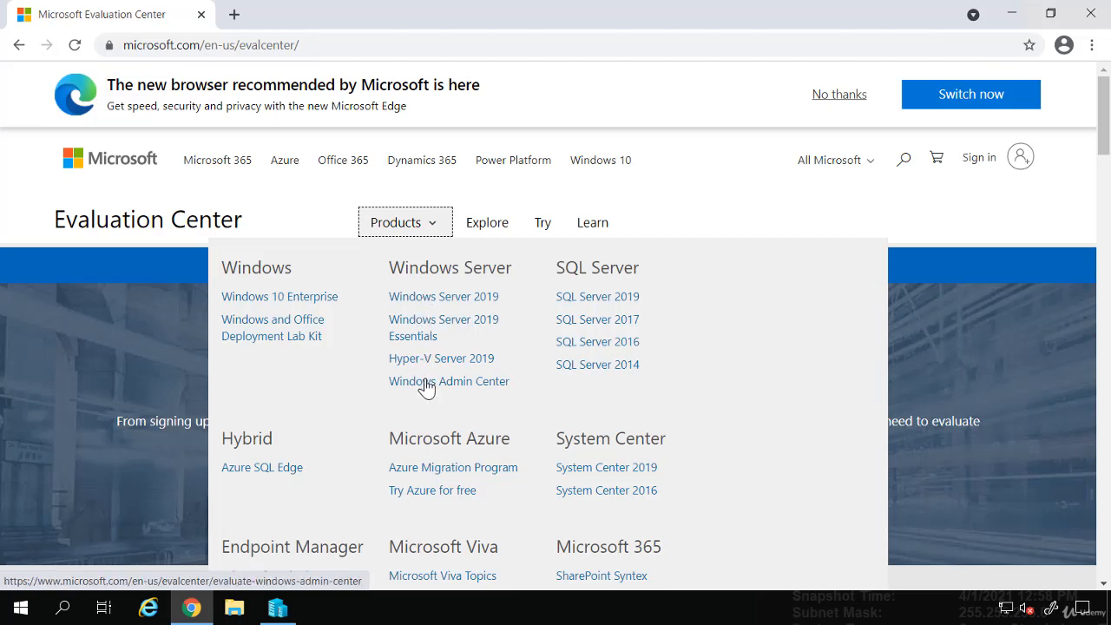
mouse_move(450, 382)
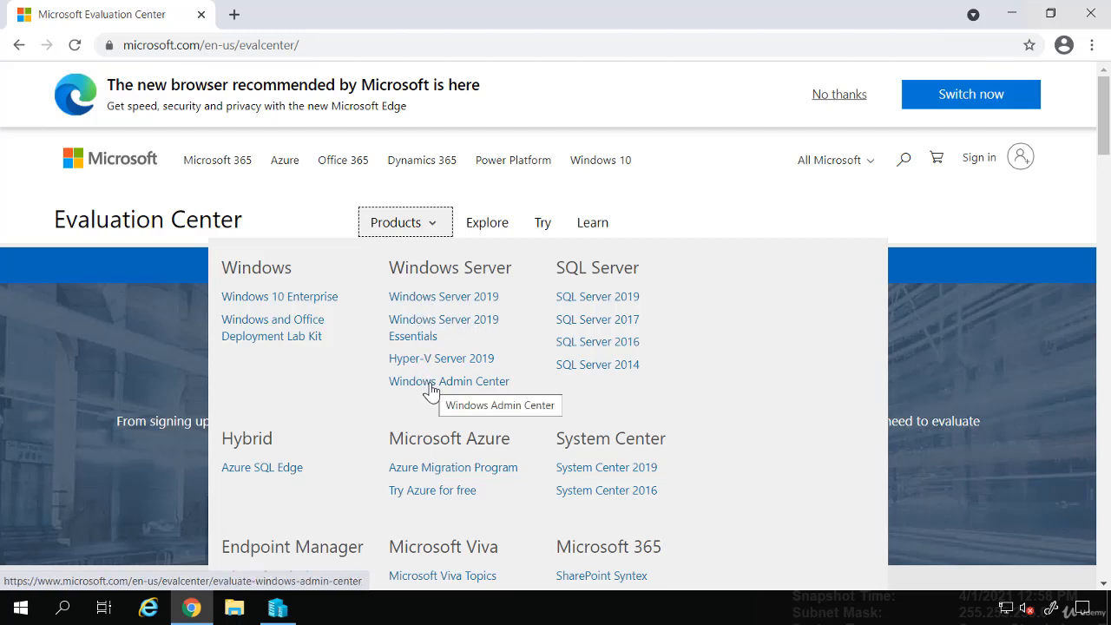
mouse_move(420, 389)
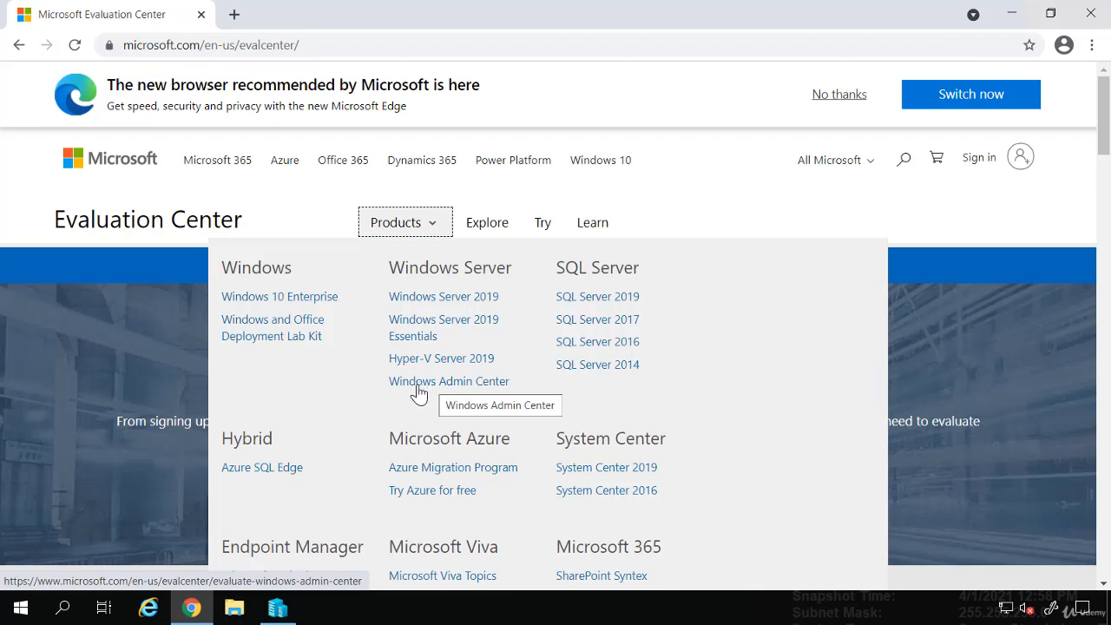
mouse_move(426, 347)
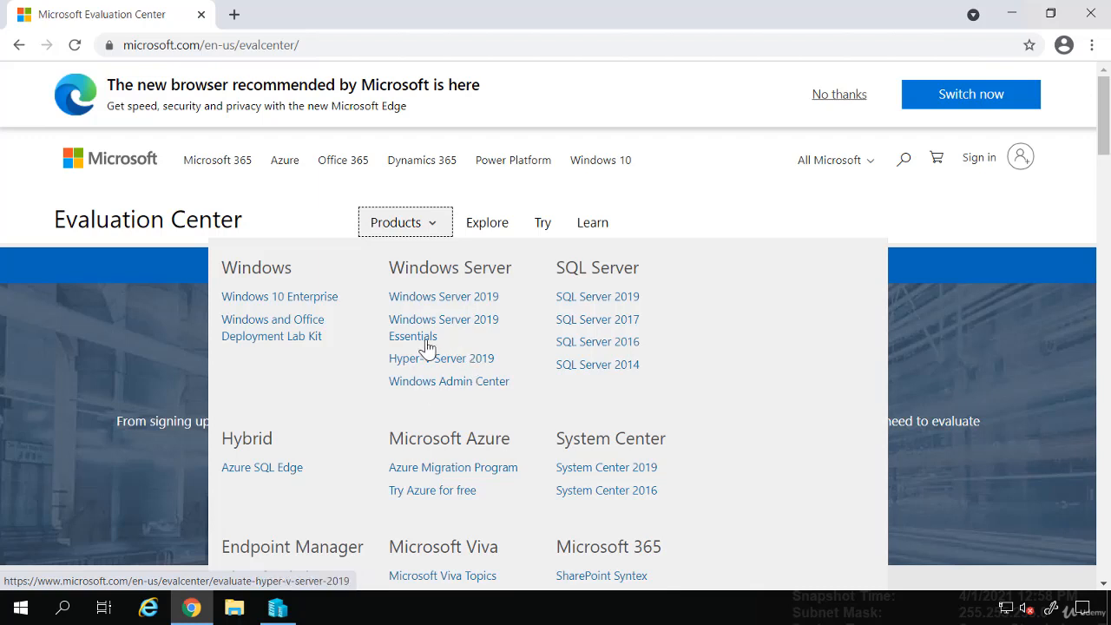
mouse_move(434, 389)
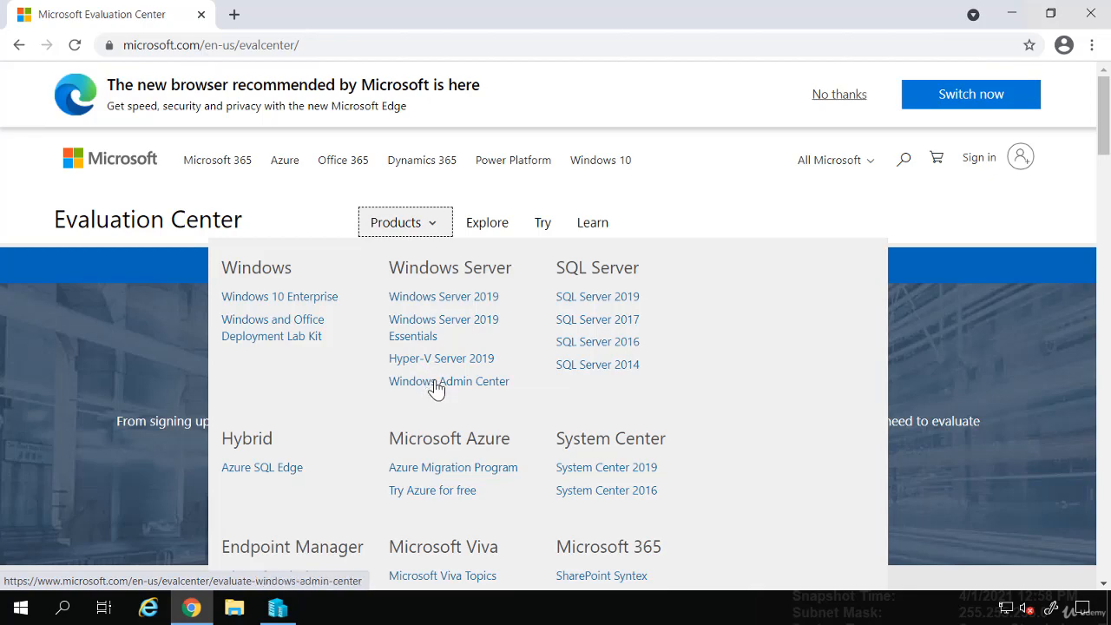
left_click(448, 382)
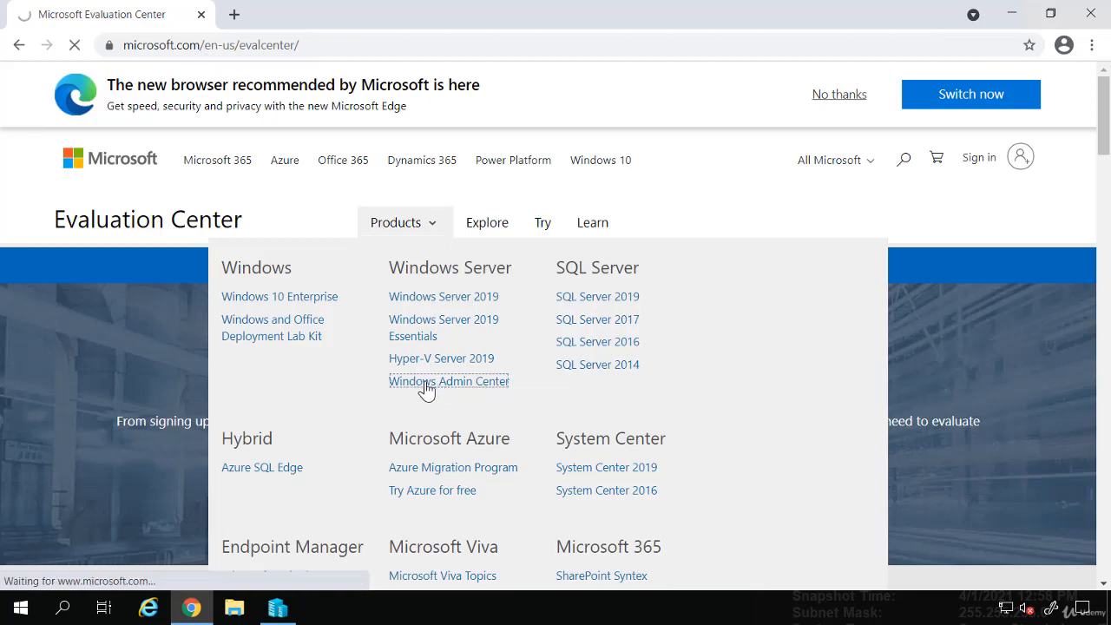
- Continue with the MSI download option to bring up the blank registration form
left_click(448, 382)
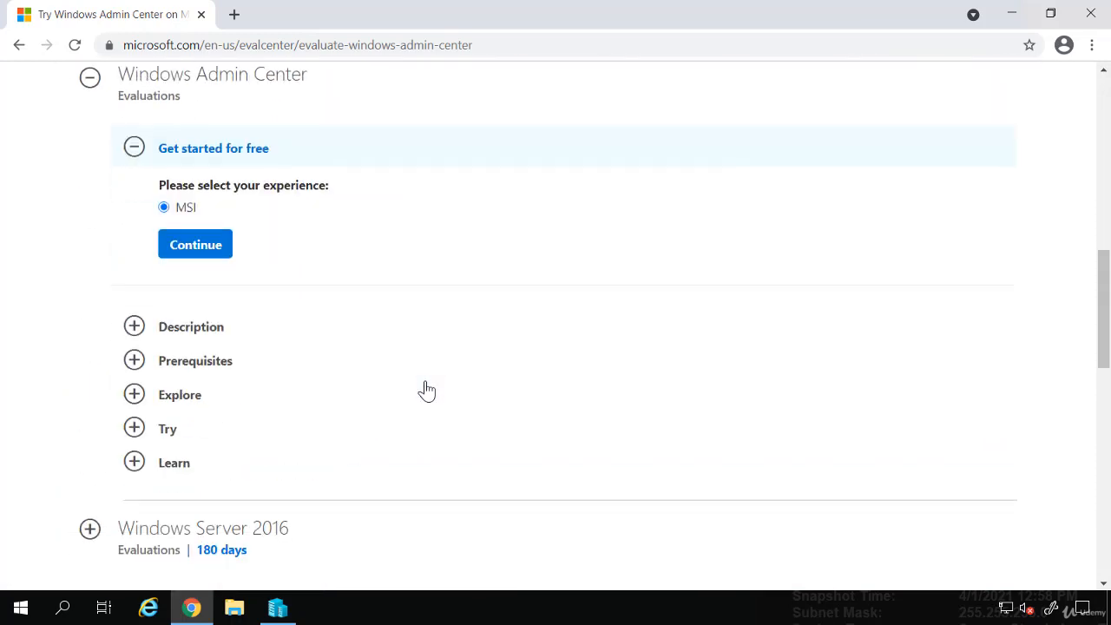
mouse_move(188, 114)
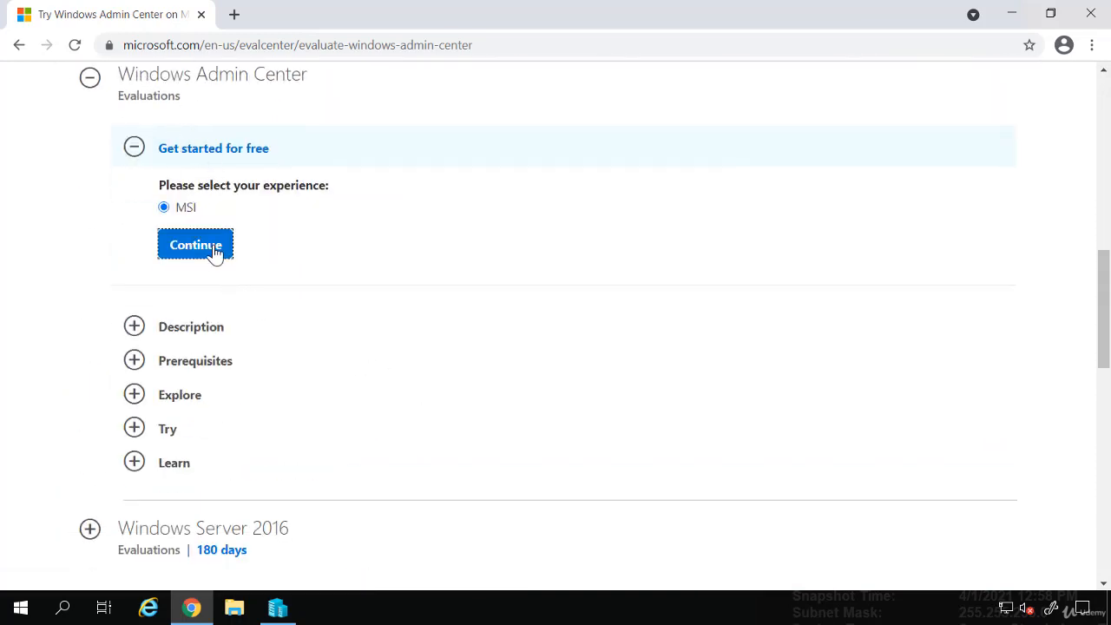
left_click(195, 243)
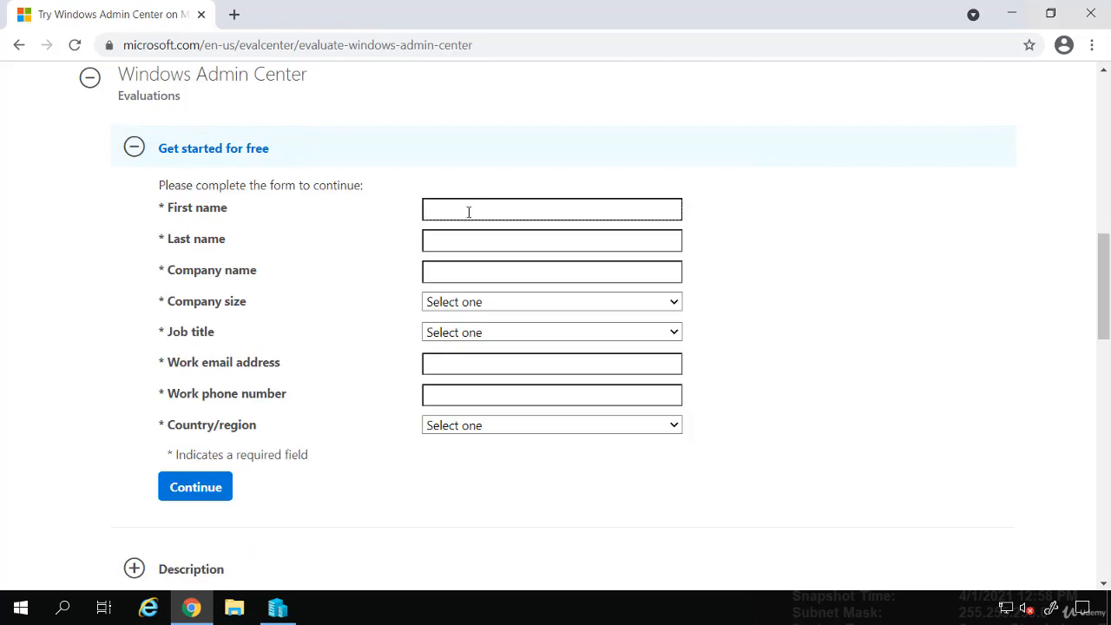
mouse_move(363, 417)
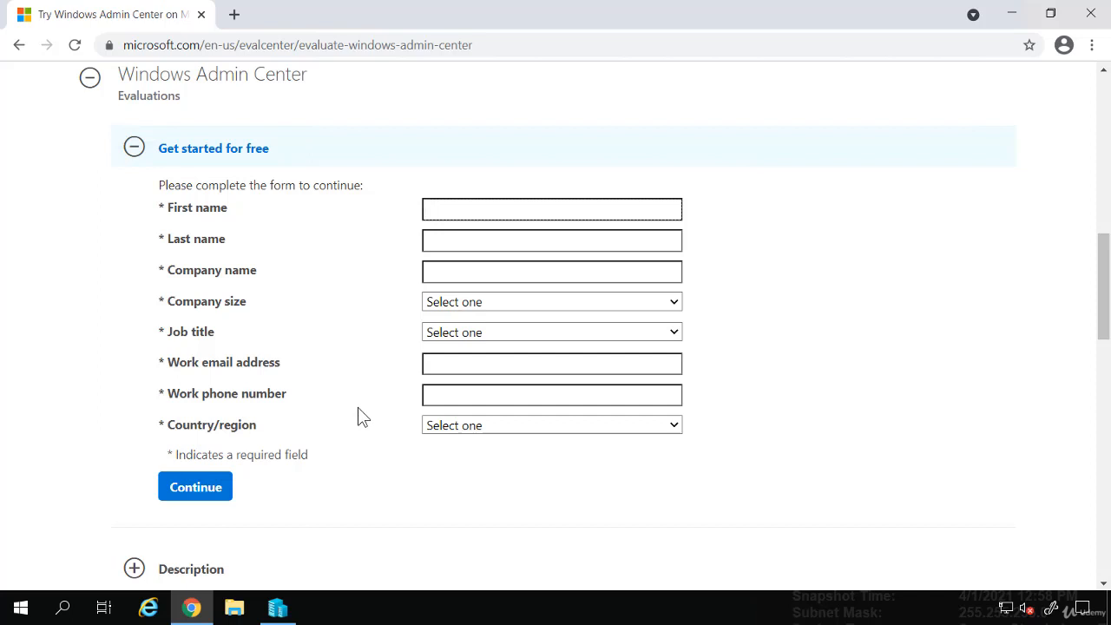
left_click(552, 208)
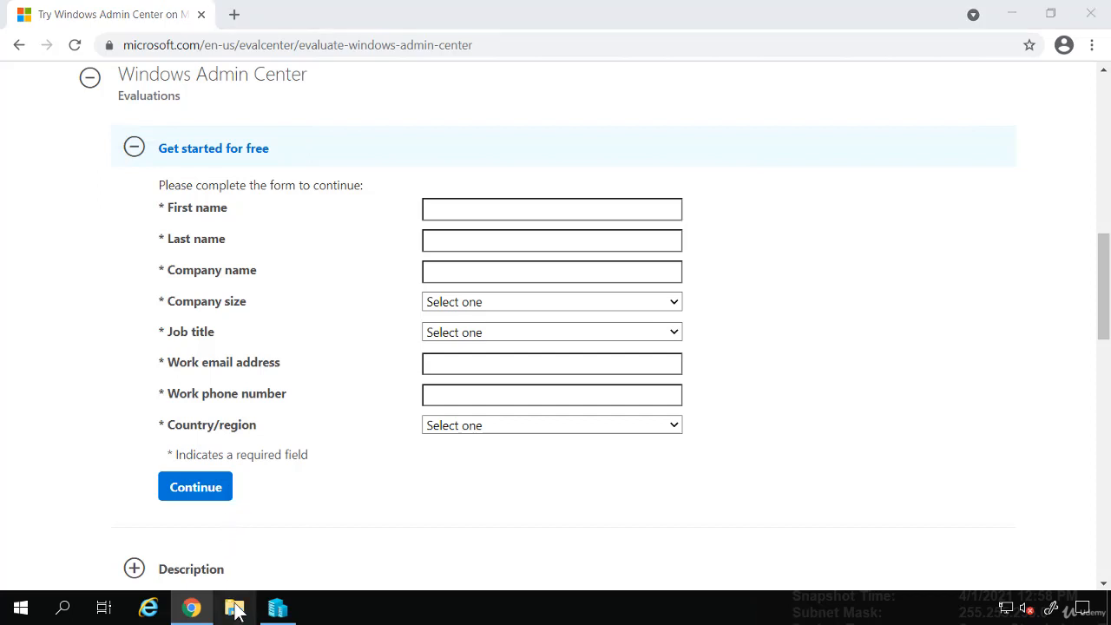
- Run the WindowsAdminCenter2103 installer from the Downloads folder in File Explorer
left_click(235, 608)
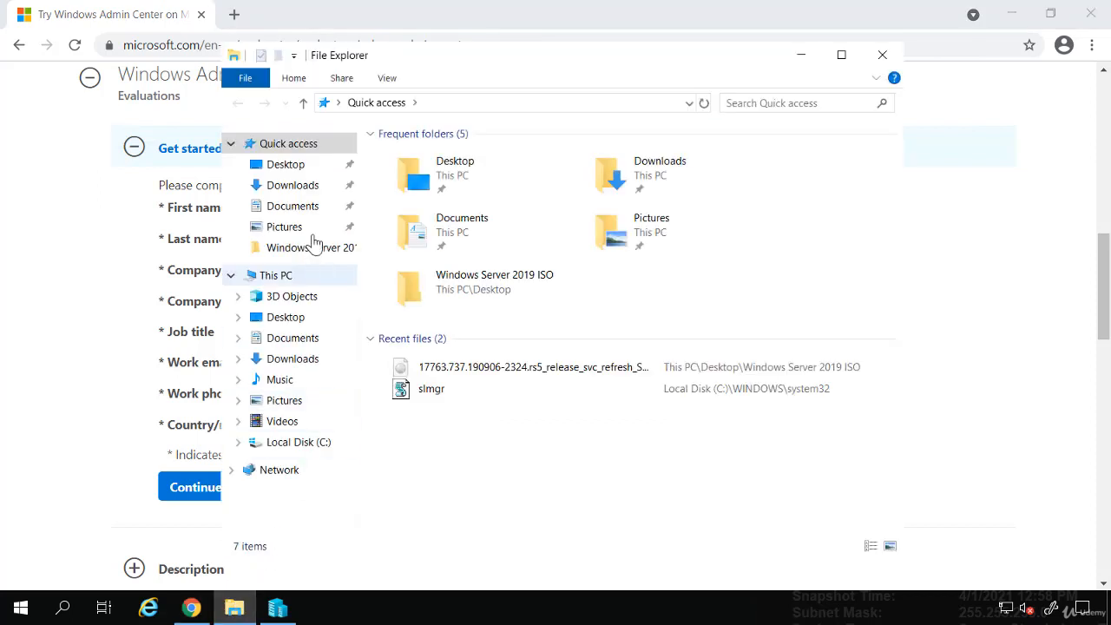
left_click(291, 184)
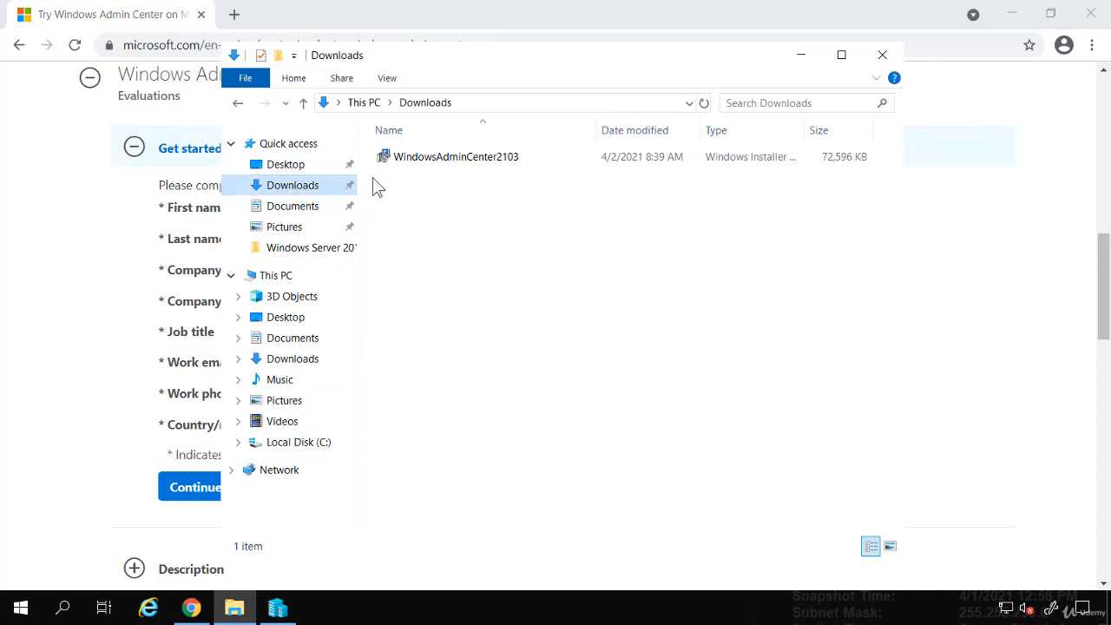
mouse_move(455, 157)
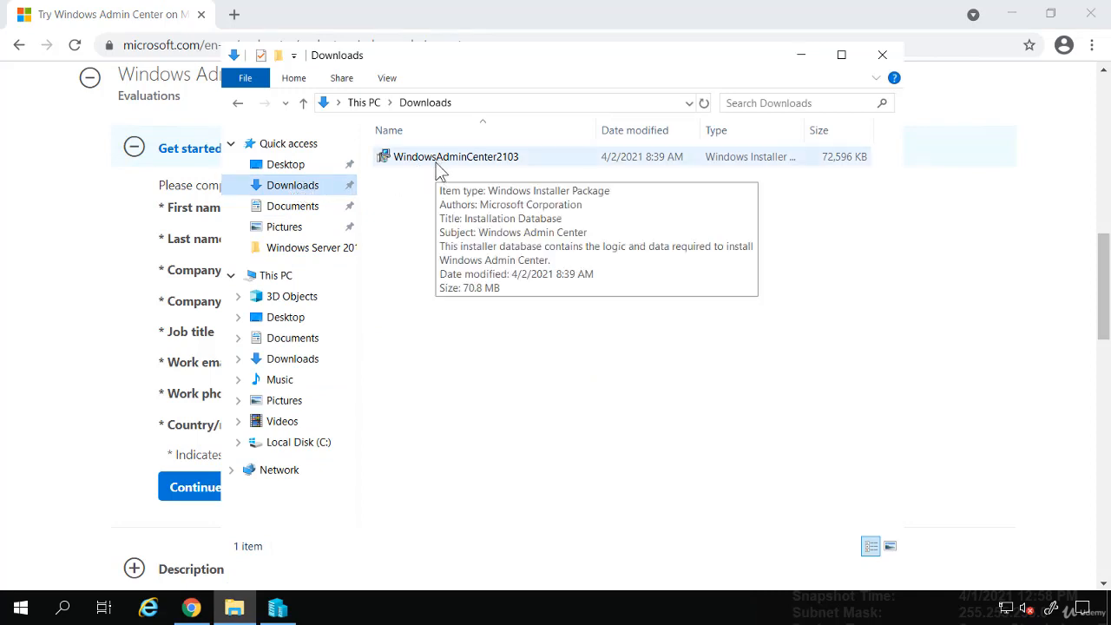
left_click(457, 156)
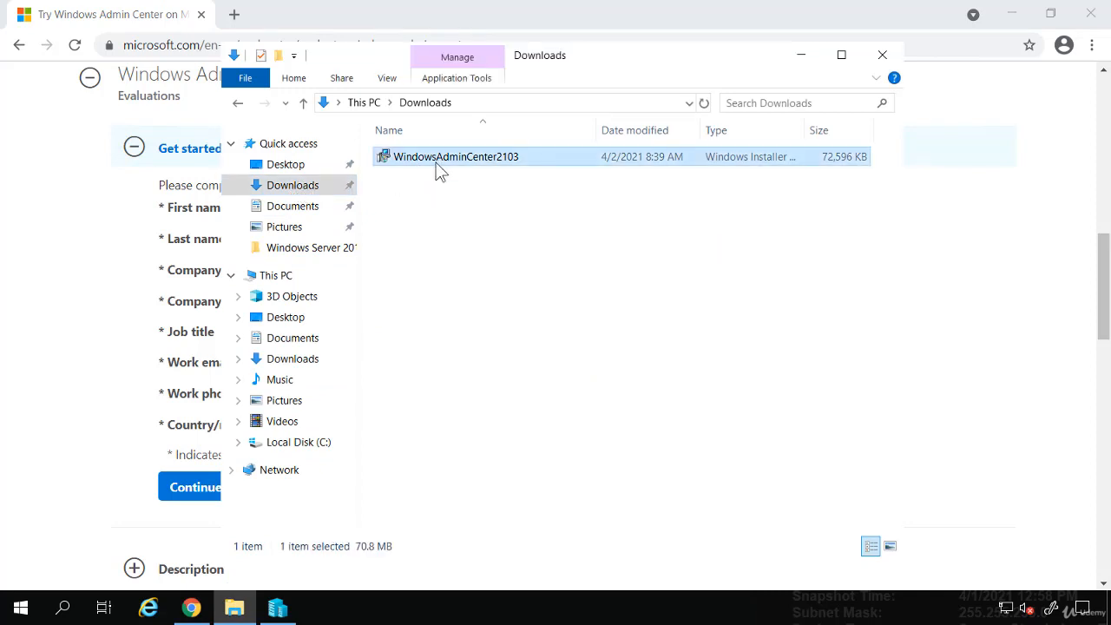
double_click(457, 156)
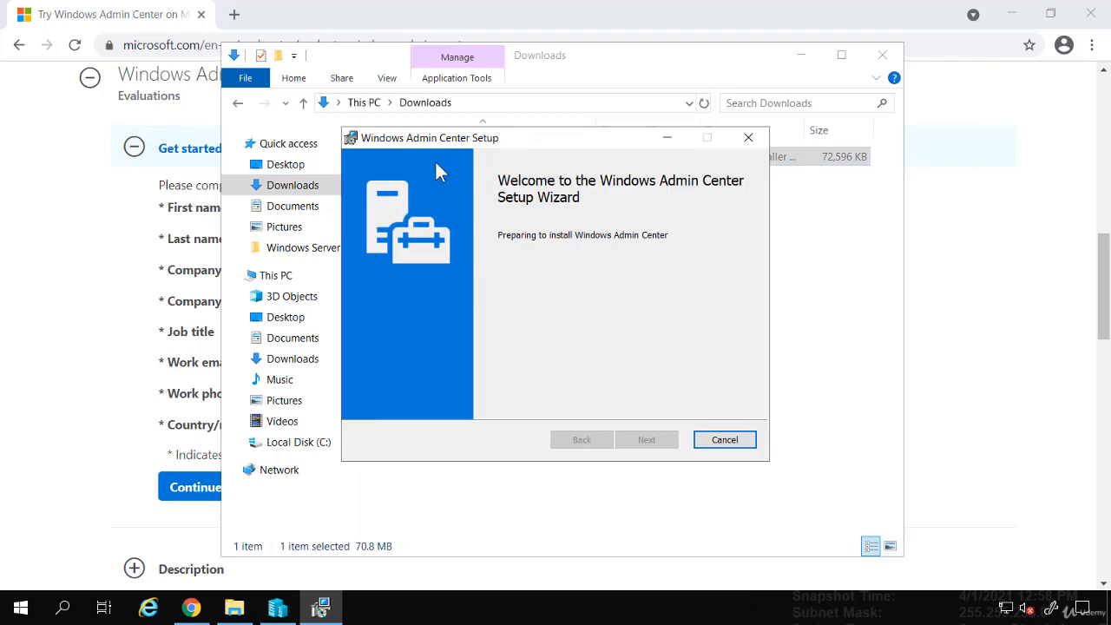
- Accept the license terms and keep only required diagnostic data in setup
left_click(646, 440)
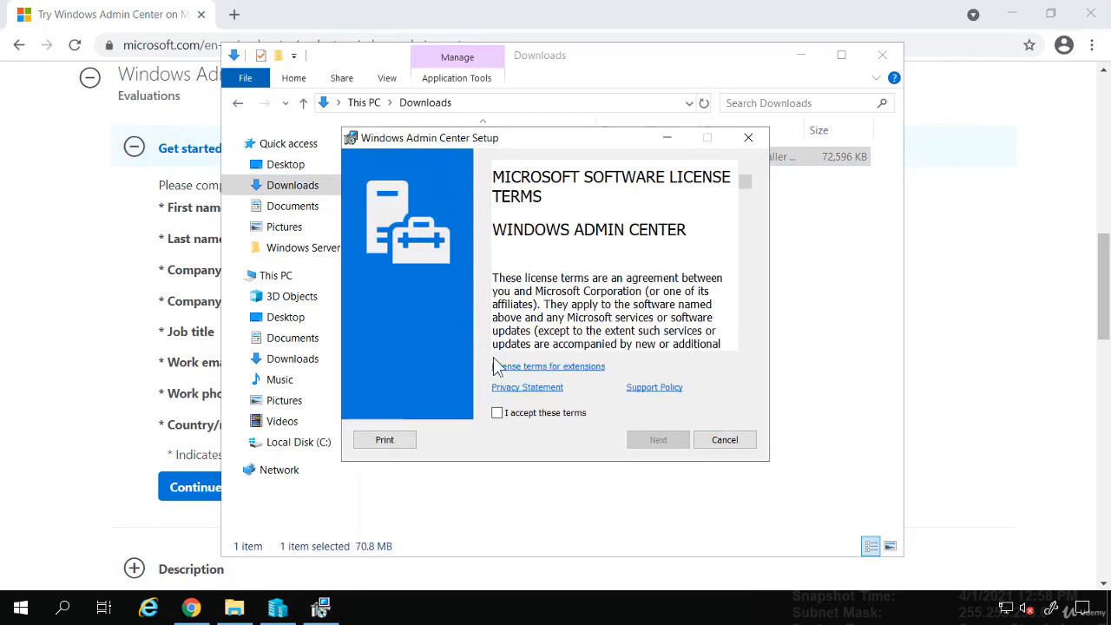
left_click(497, 413)
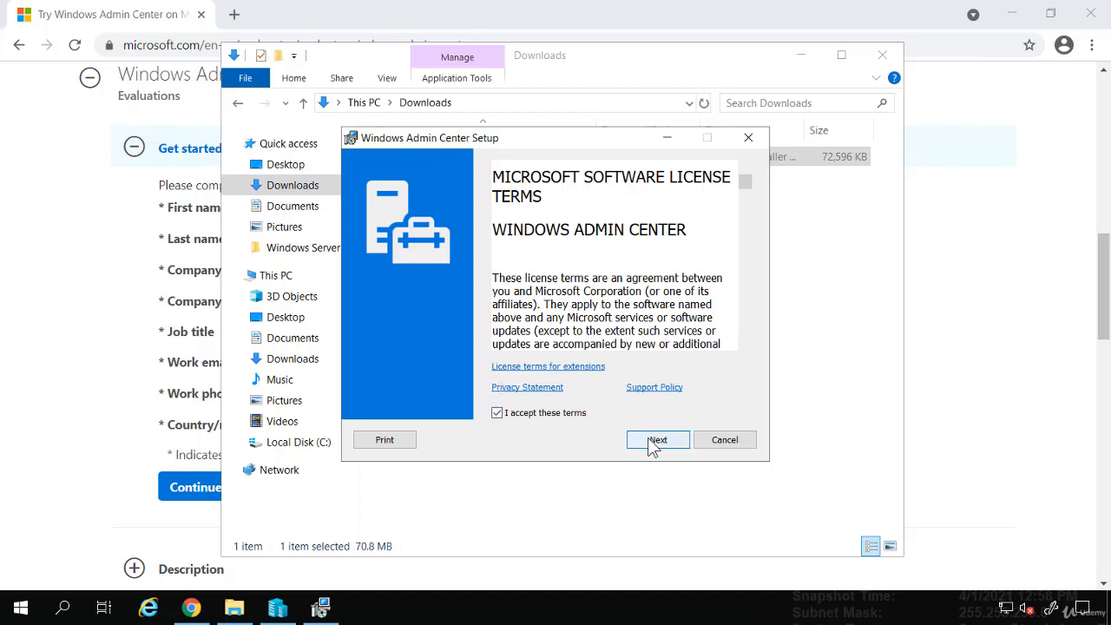
left_click(656, 439)
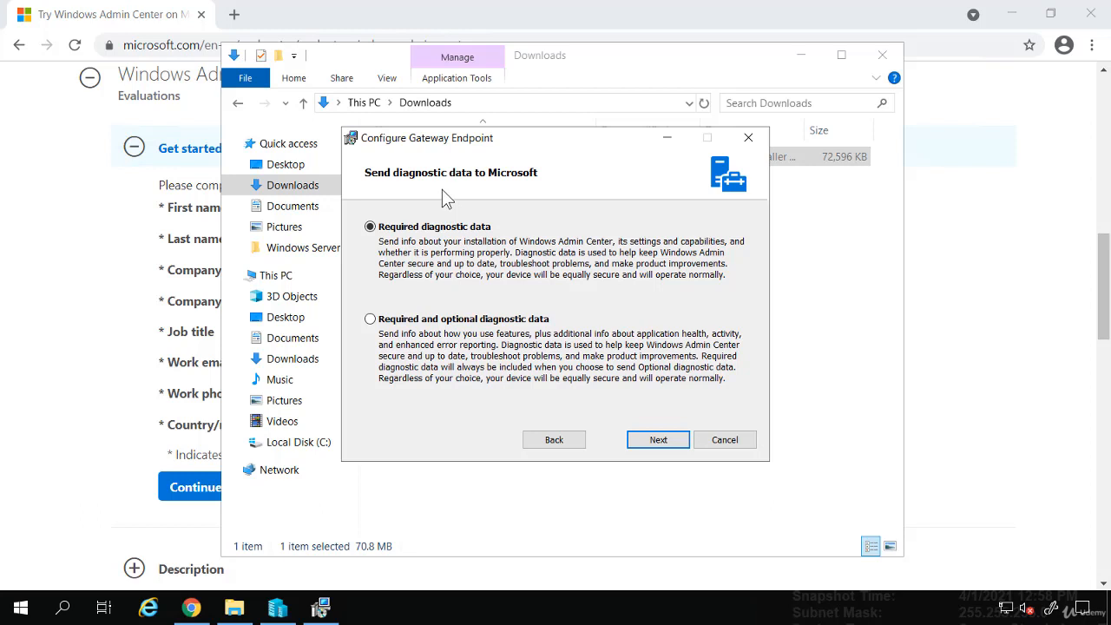
mouse_move(425, 243)
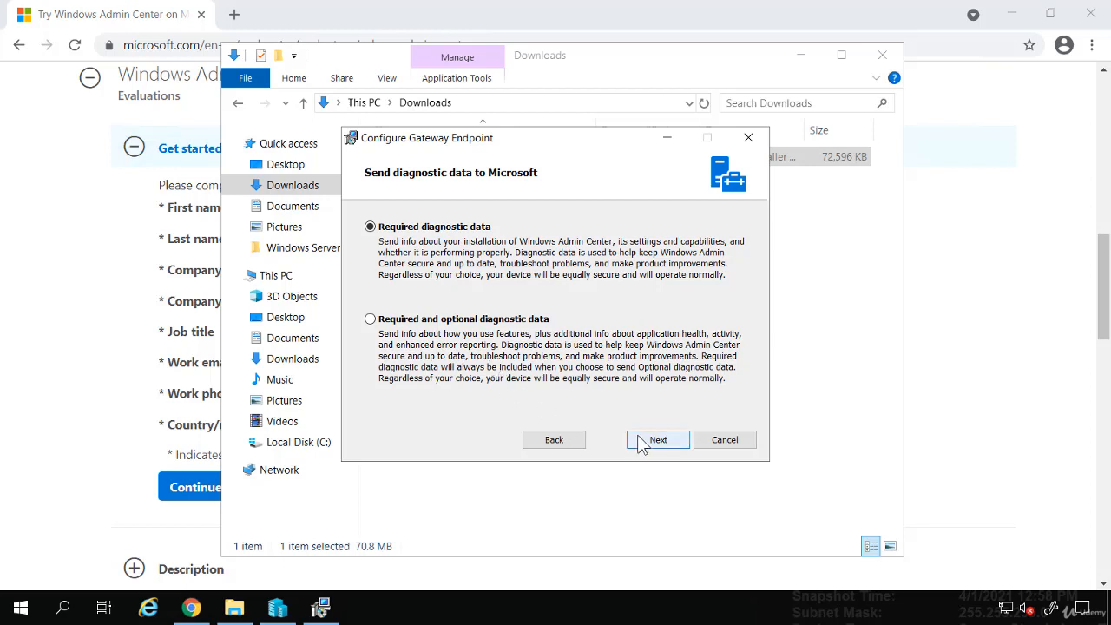
left_click(658, 439)
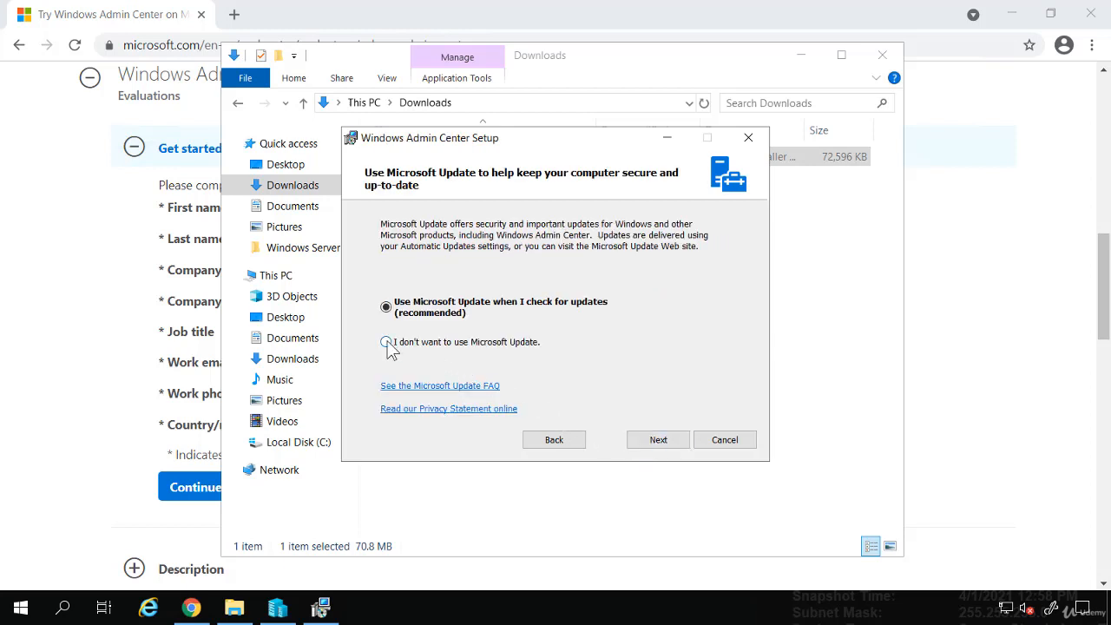
- Decline Microsoft Update and advance to the Windows Server gateway introduction page
left_click(385, 341)
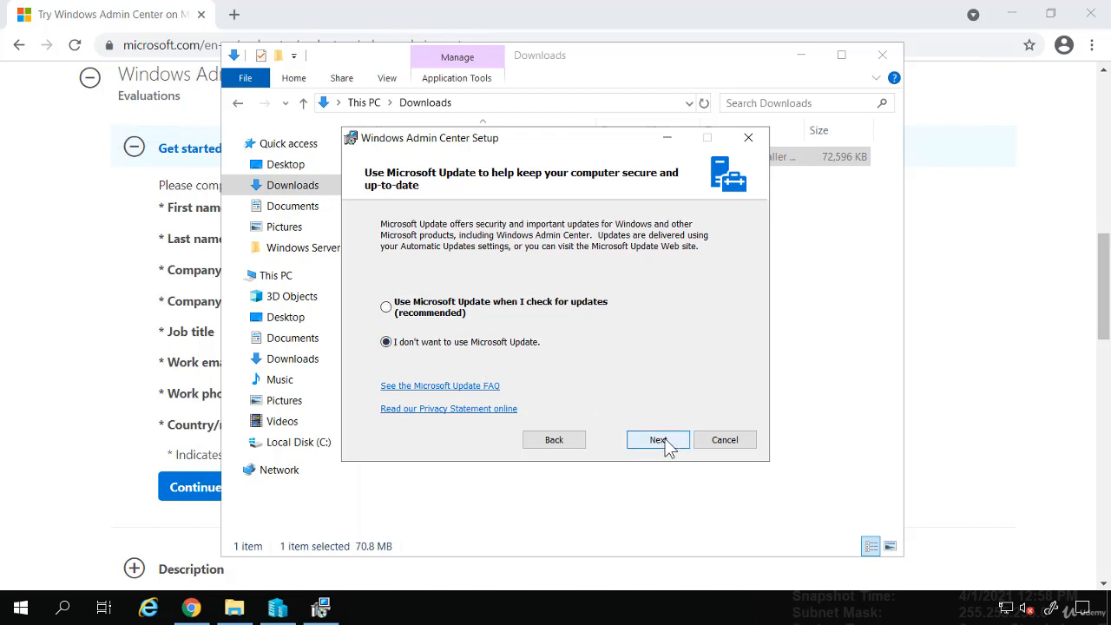
left_click(657, 439)
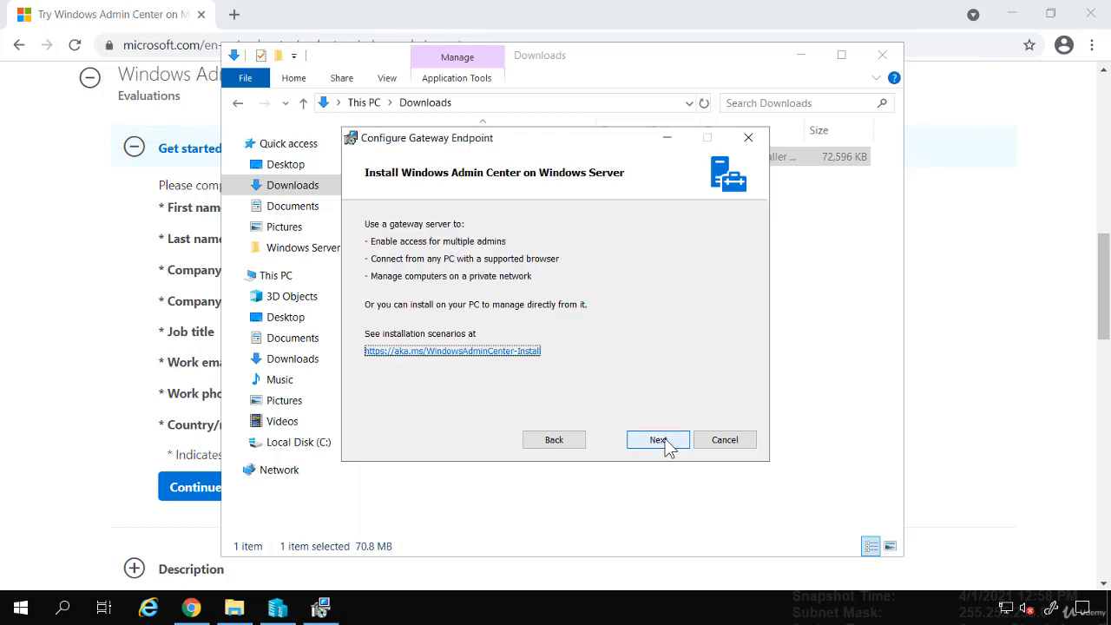
- Advance to the trusted hosts page, leaving trusted hosts modification allowed and WinRM over HTTPS only off
left_click(656, 439)
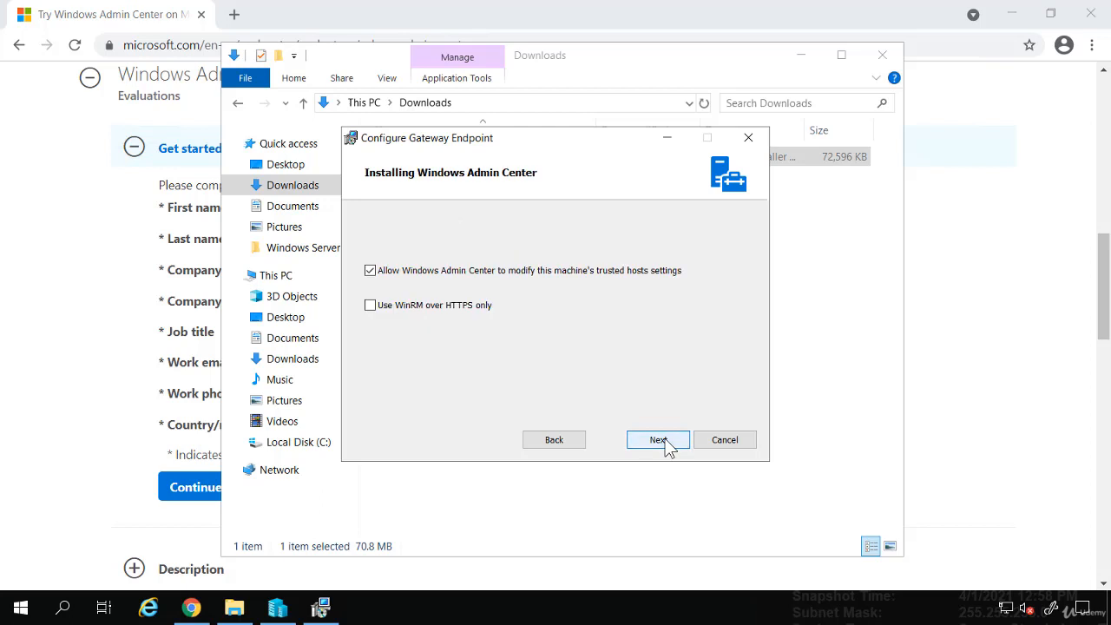
mouse_move(445, 285)
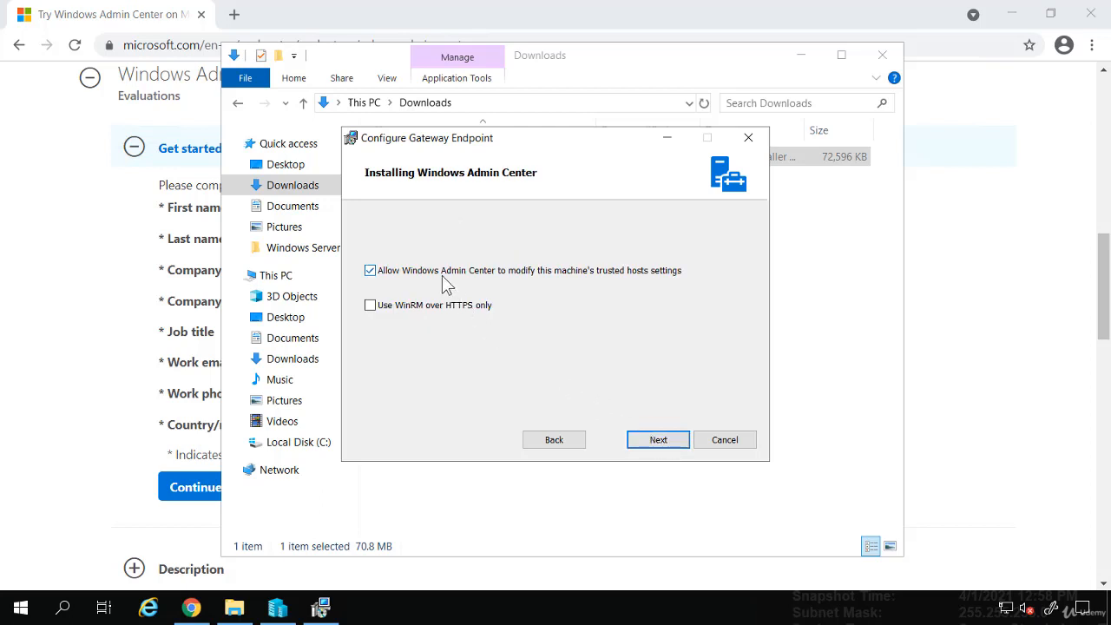
mouse_move(523, 289)
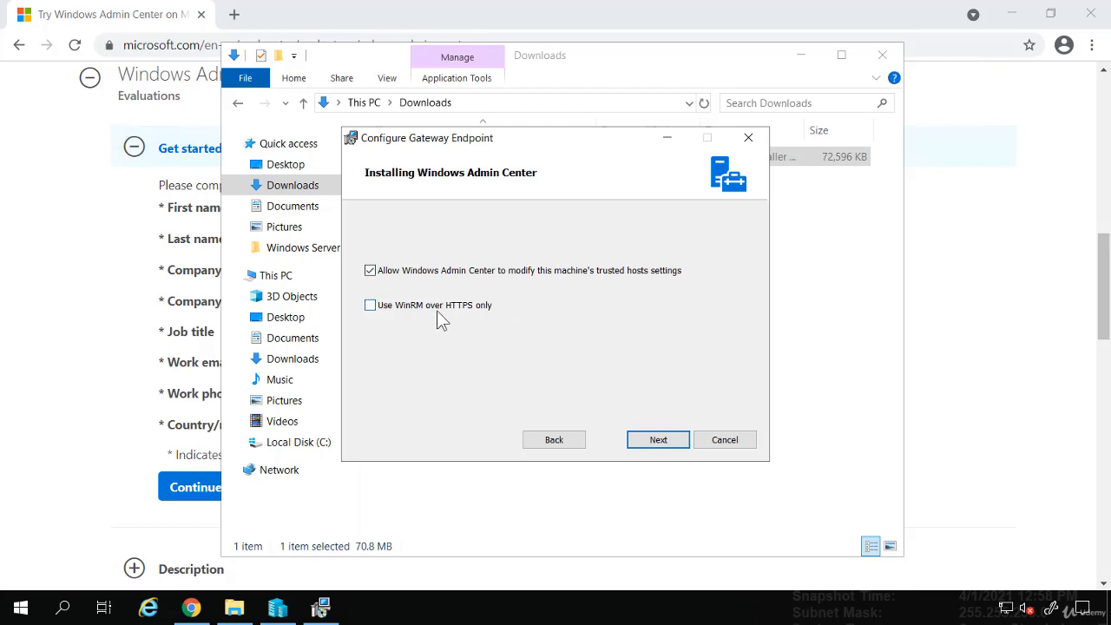
mouse_move(497, 314)
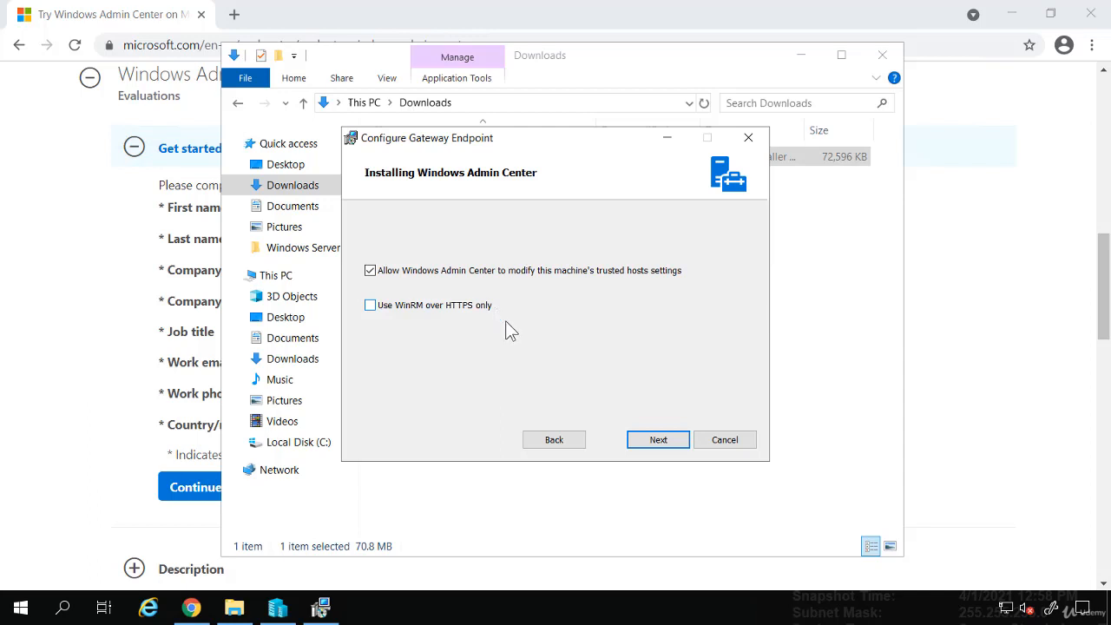
- Install the gateway on port 443 with a self-signed certificate and finish the wizard
left_click(659, 439)
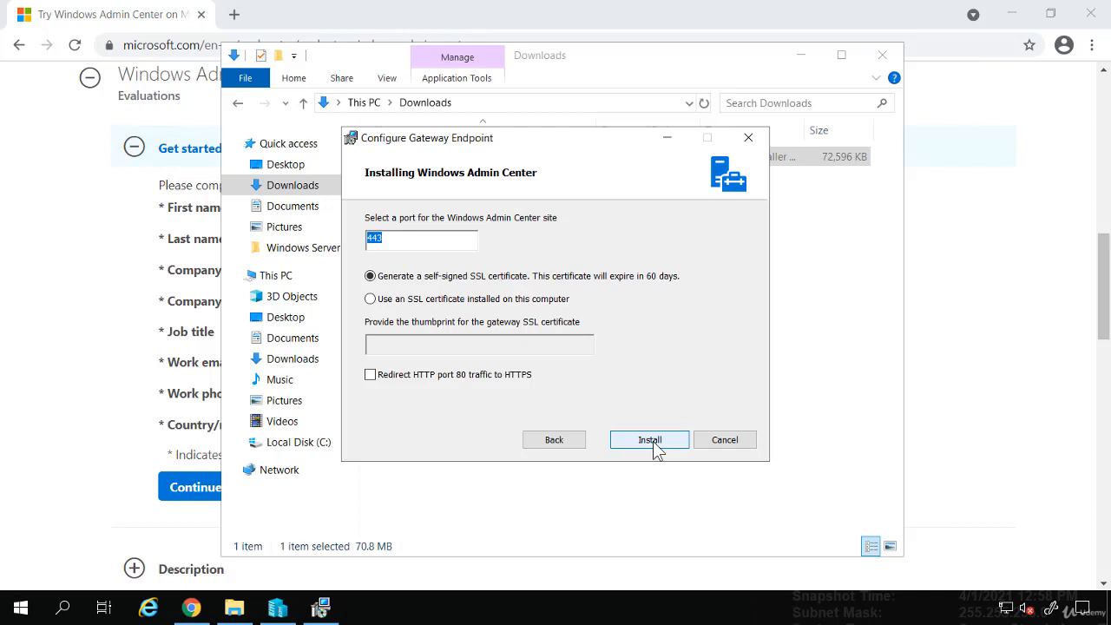
left_click(650, 439)
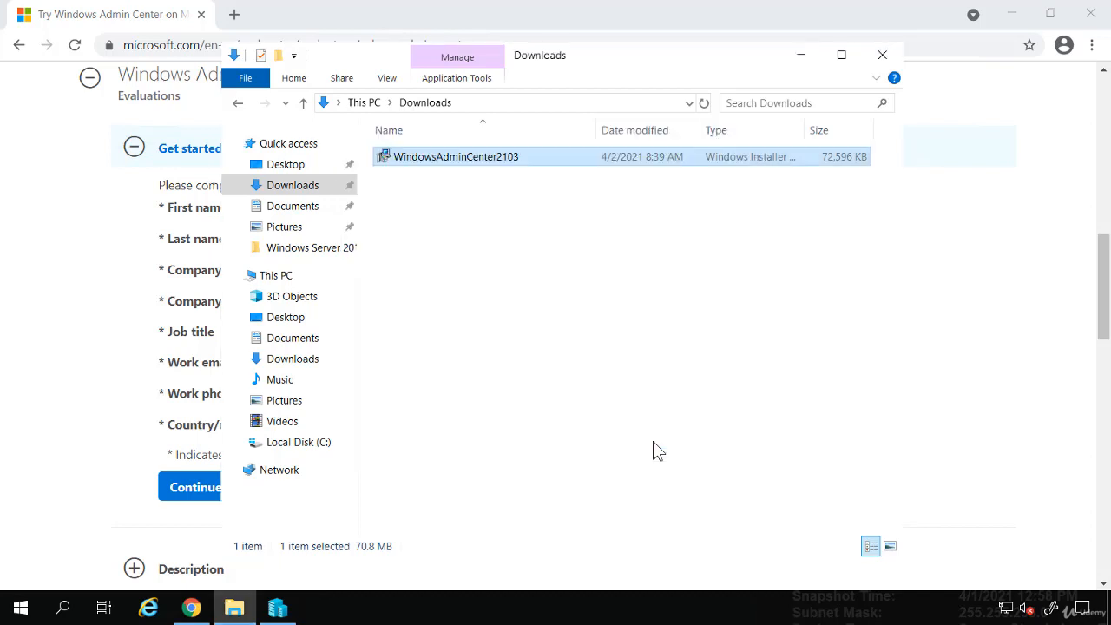
double_click(455, 156)
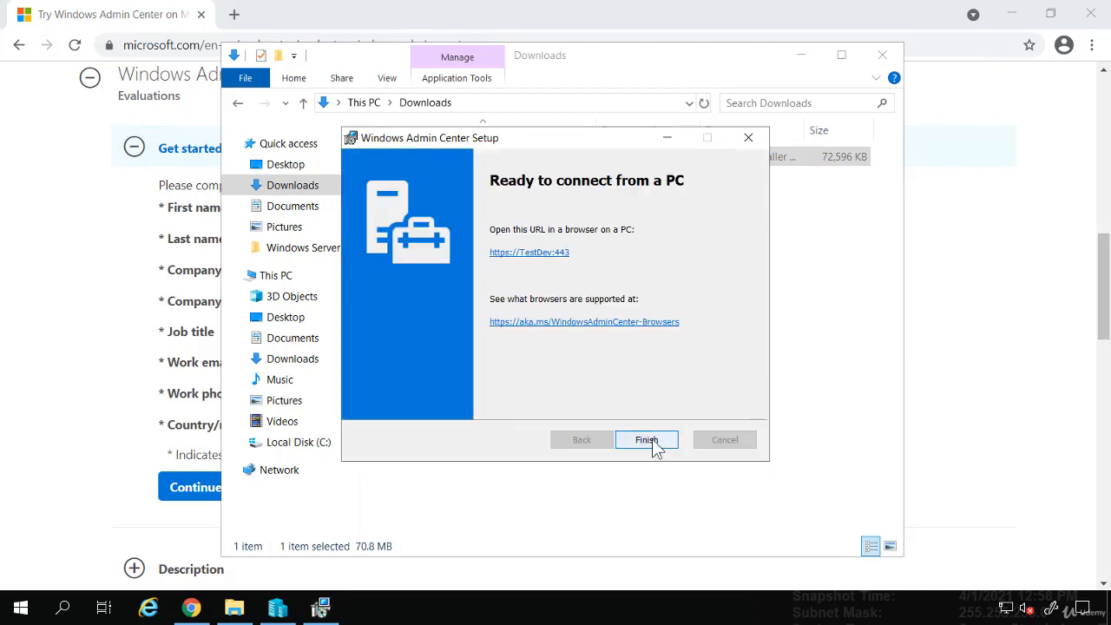
left_click(646, 440)
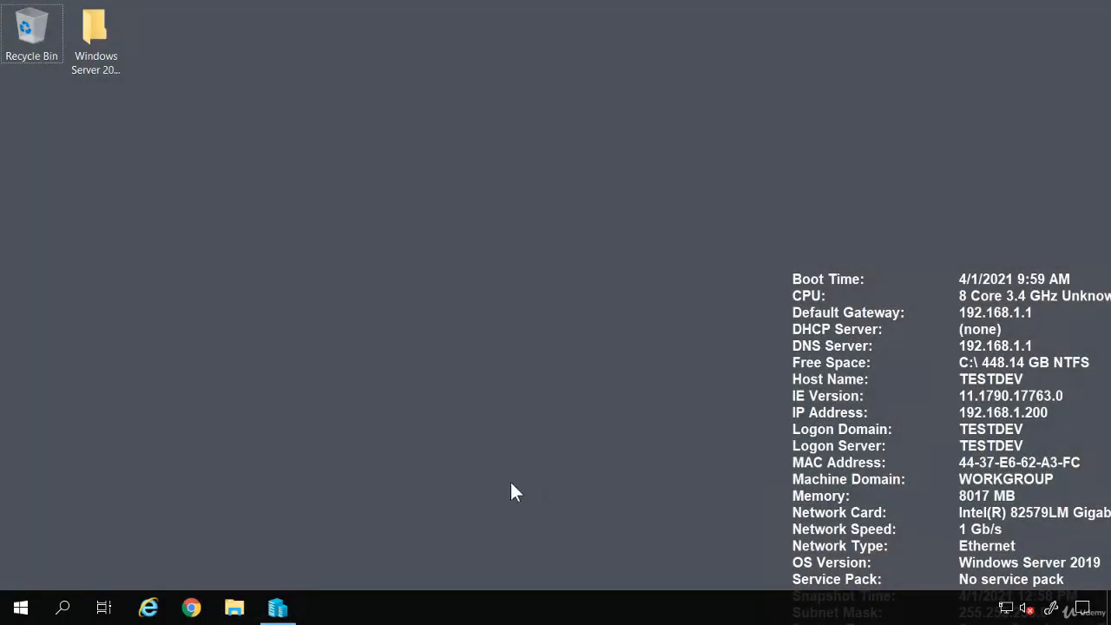
left_click(191, 608)
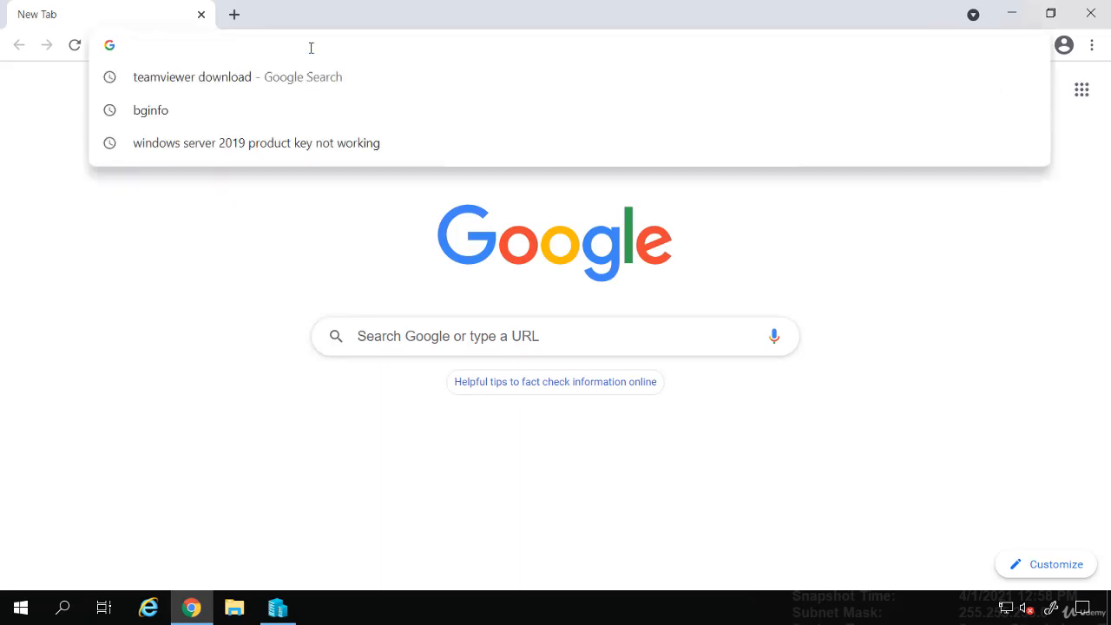
type("https://www.microsoft.com/evalcenter")
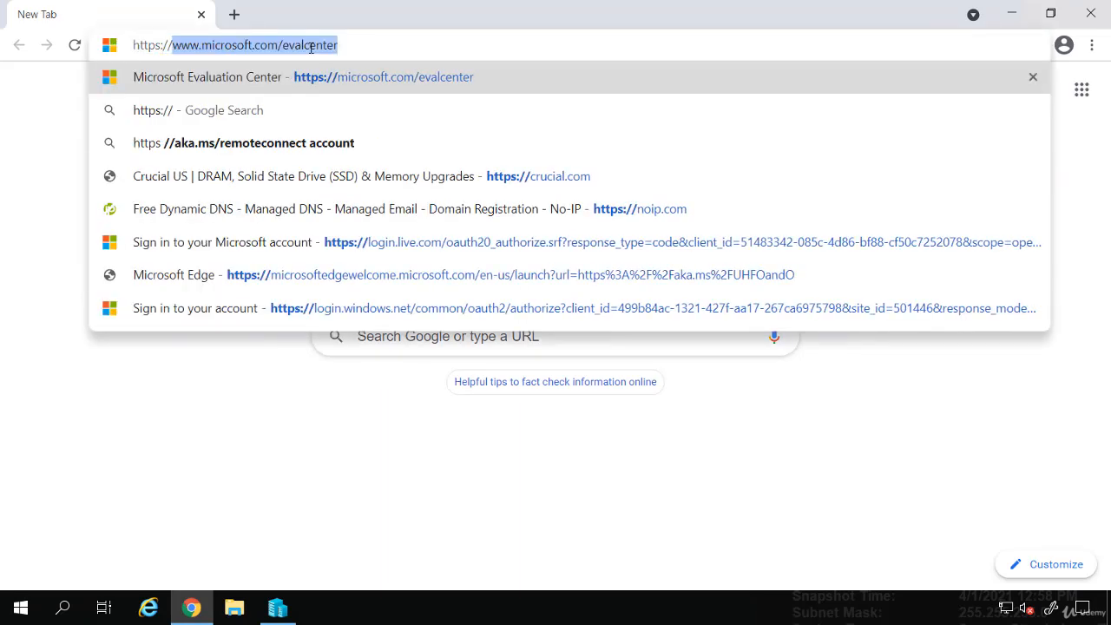
type("https://localhost")
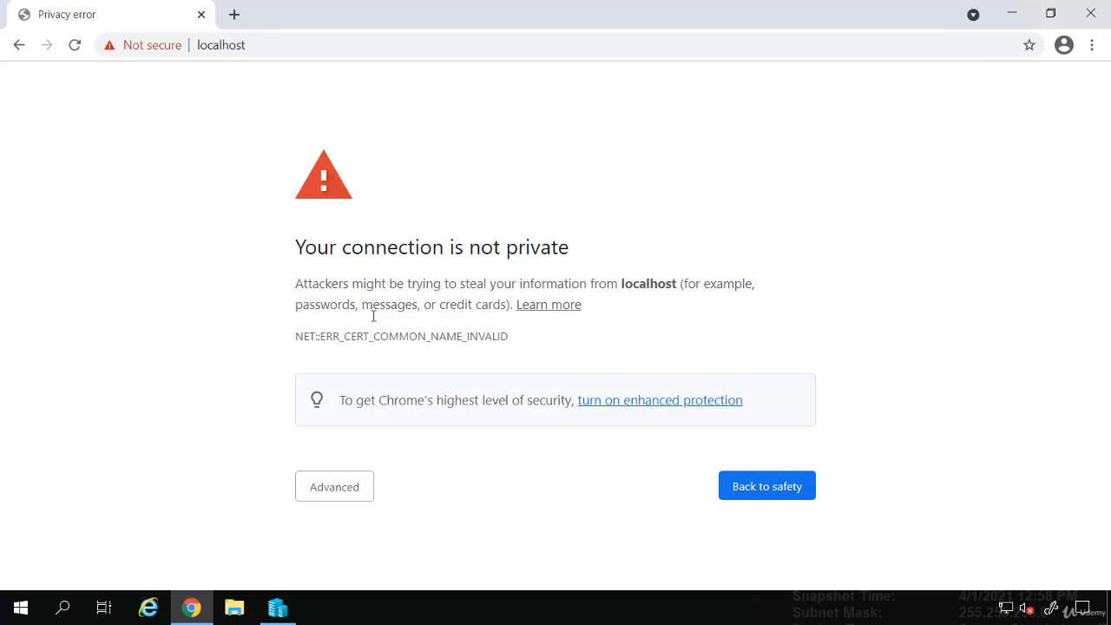
left_click(333, 486)
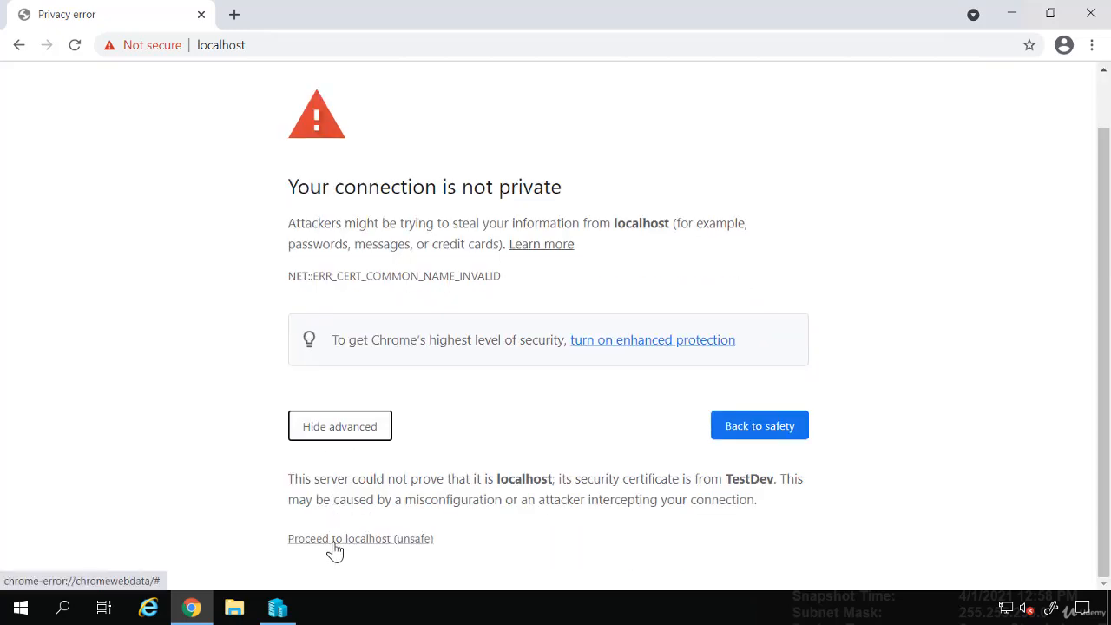
left_click(360, 539)
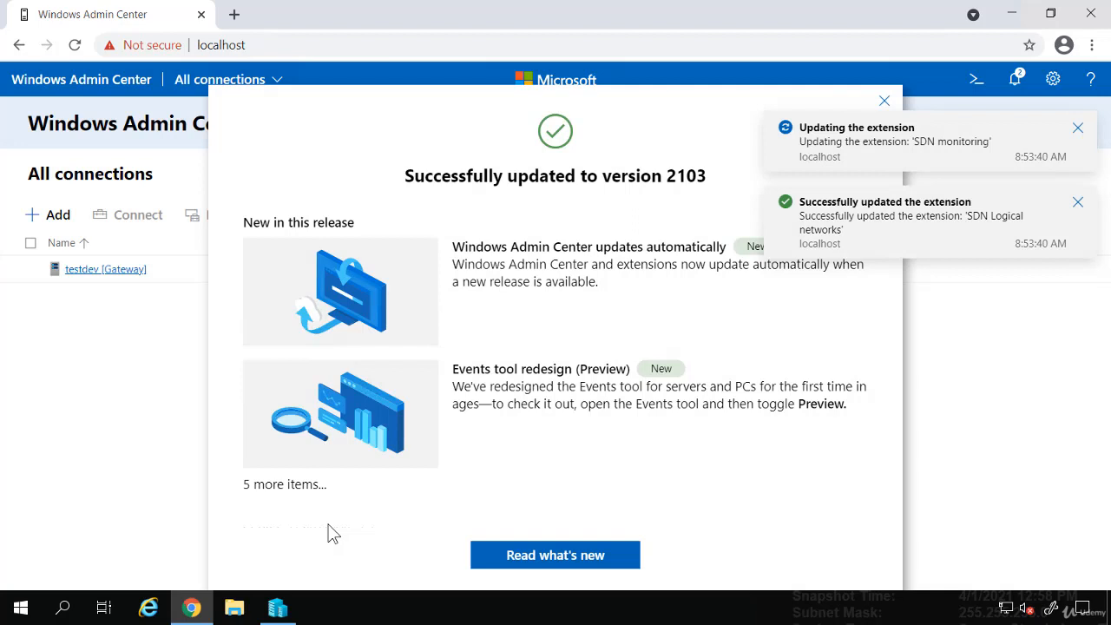
- Dismiss the version 2103 announcement and the two SDN extension notifications
left_click(884, 99)
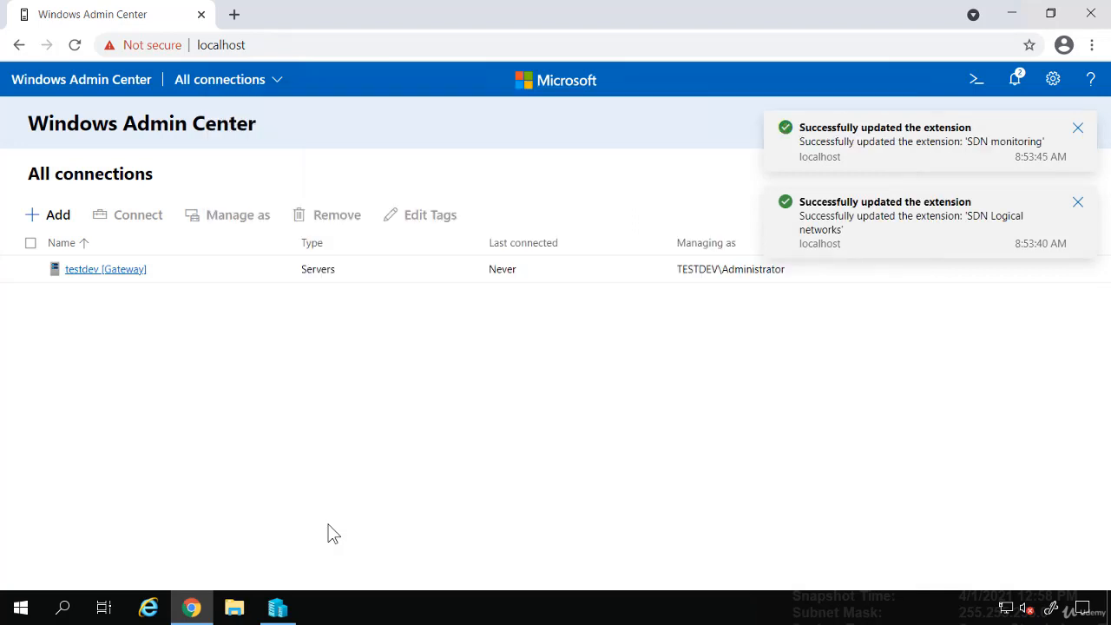
left_click(1079, 201)
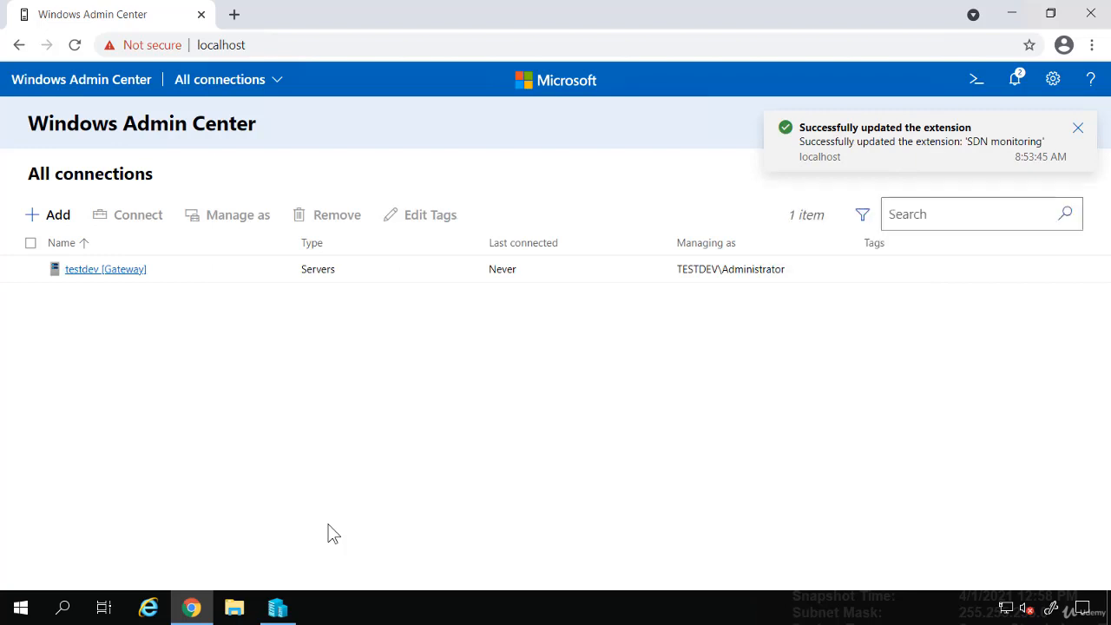
left_click(1079, 129)
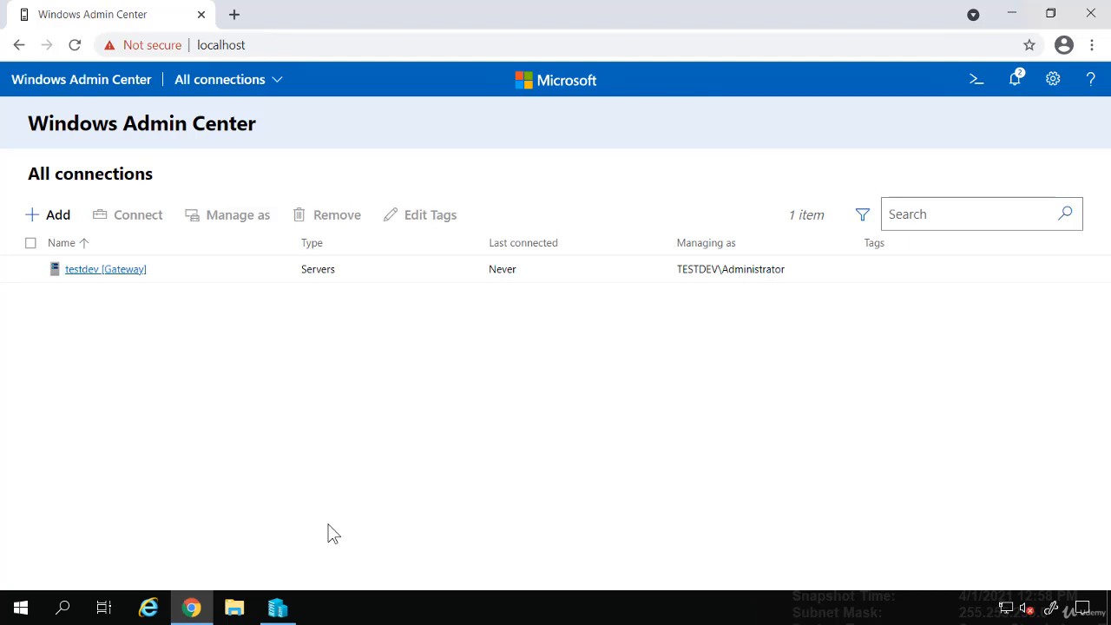
mouse_move(132, 363)
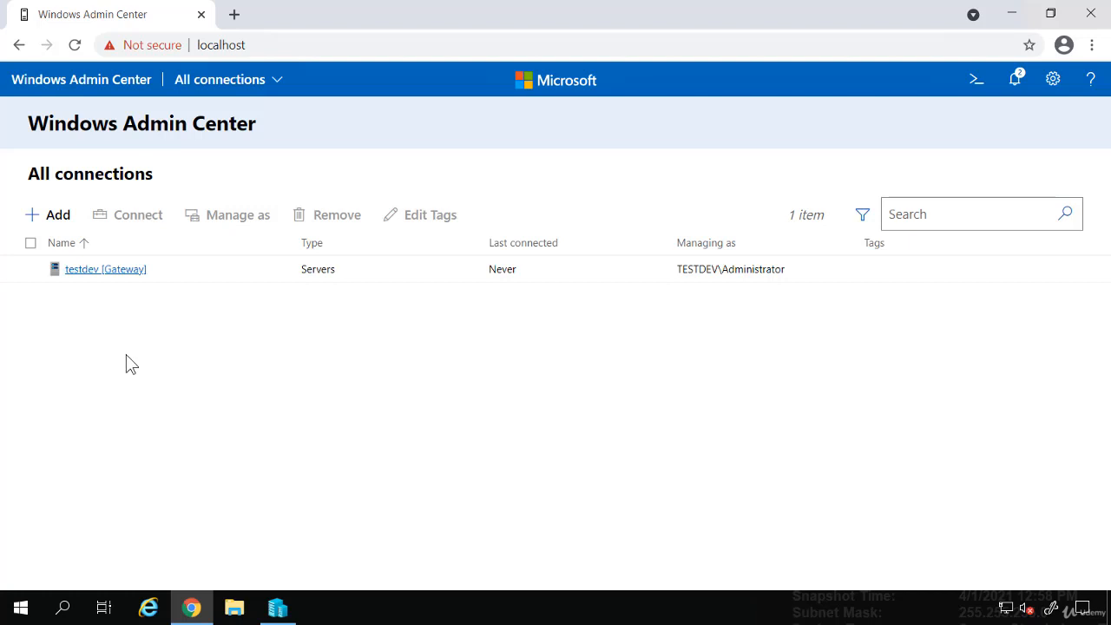
- Explore the Add resources pane's add-server form, then cancel back to All connections with the testdev gateway
left_click(57, 215)
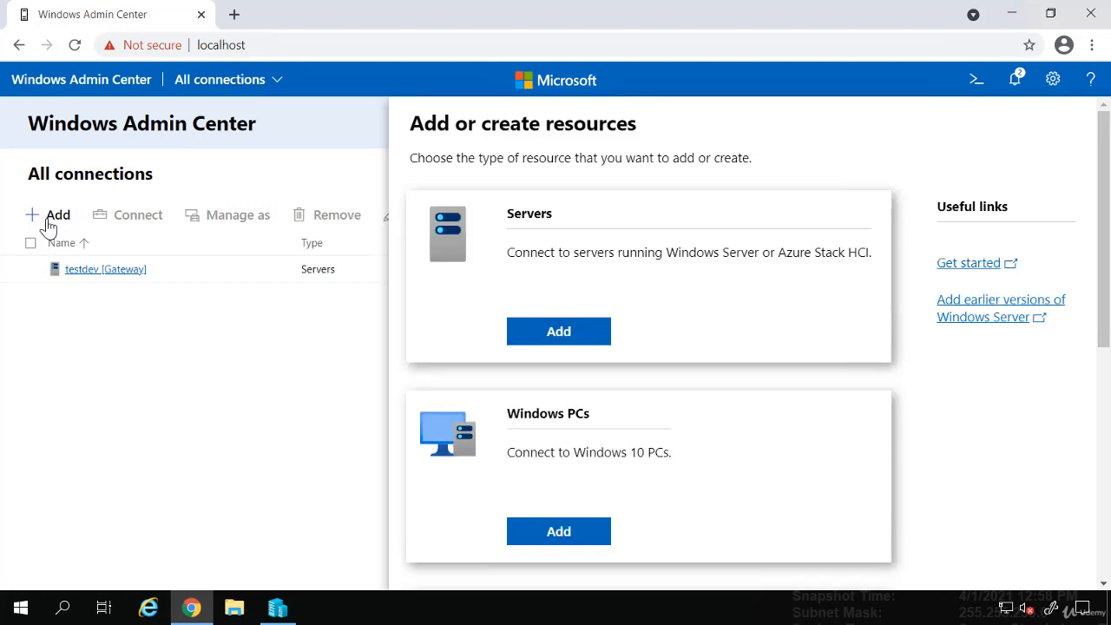
mouse_move(493, 264)
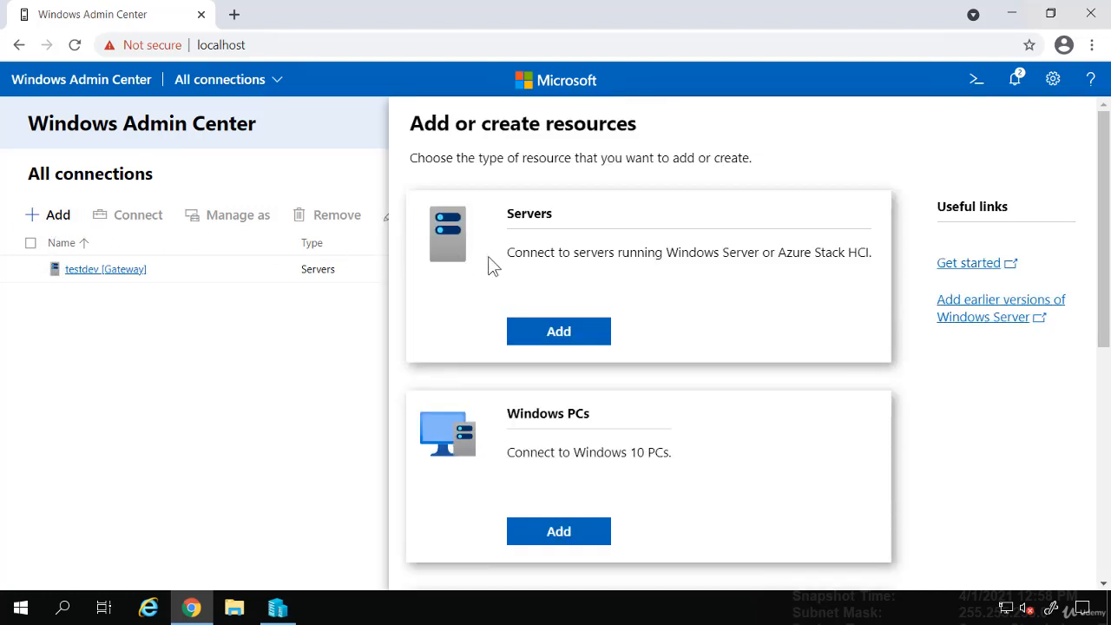
left_click(559, 330)
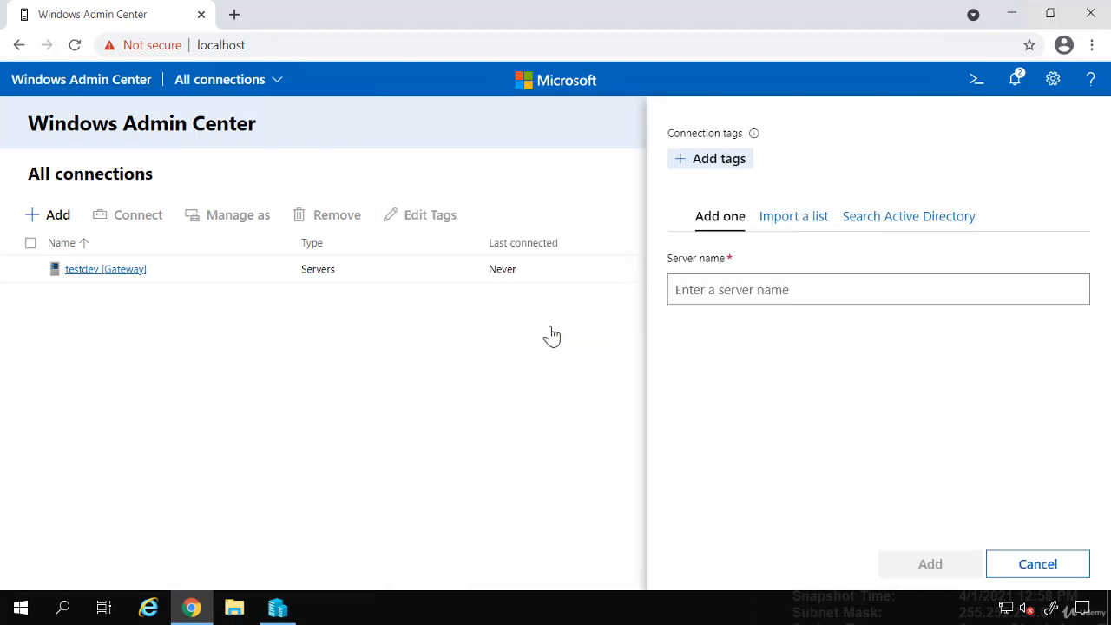
left_click(878, 288)
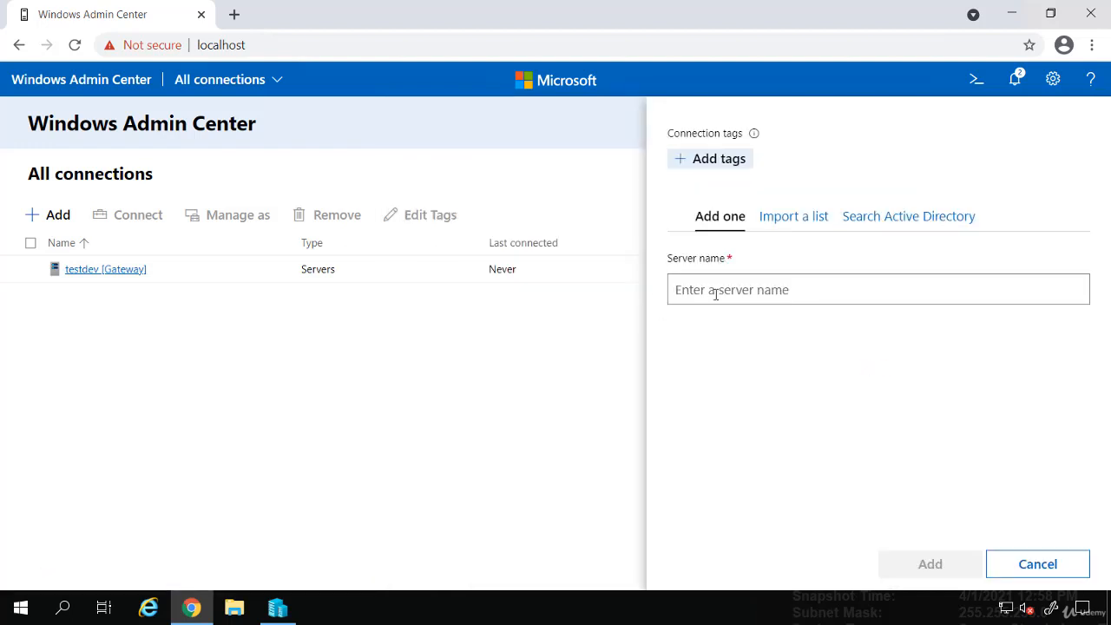
mouse_move(909, 215)
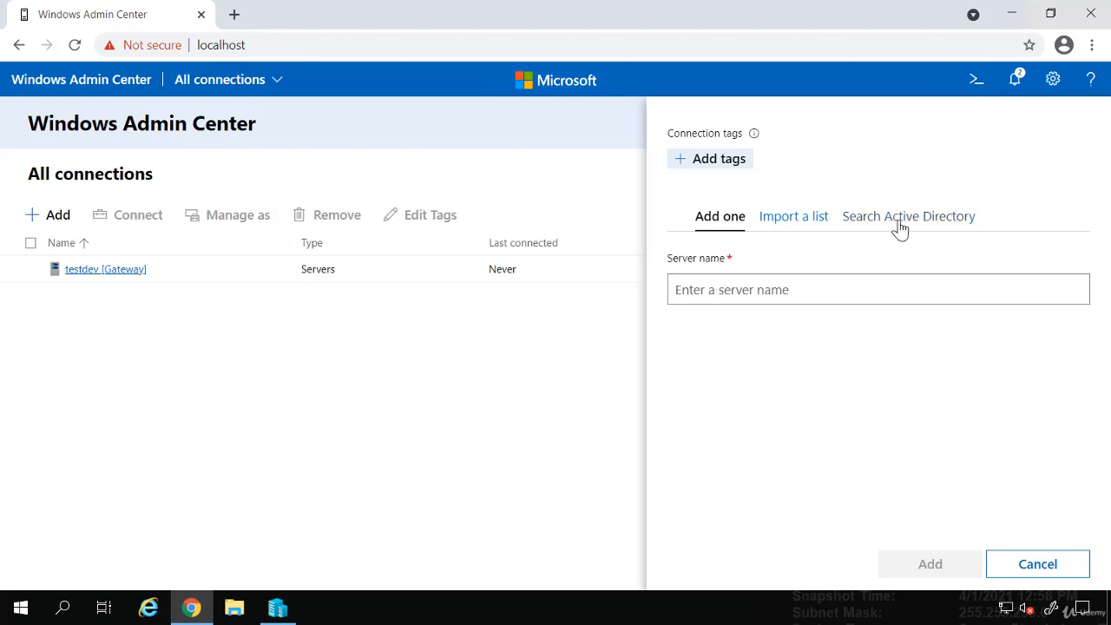
left_click(1039, 563)
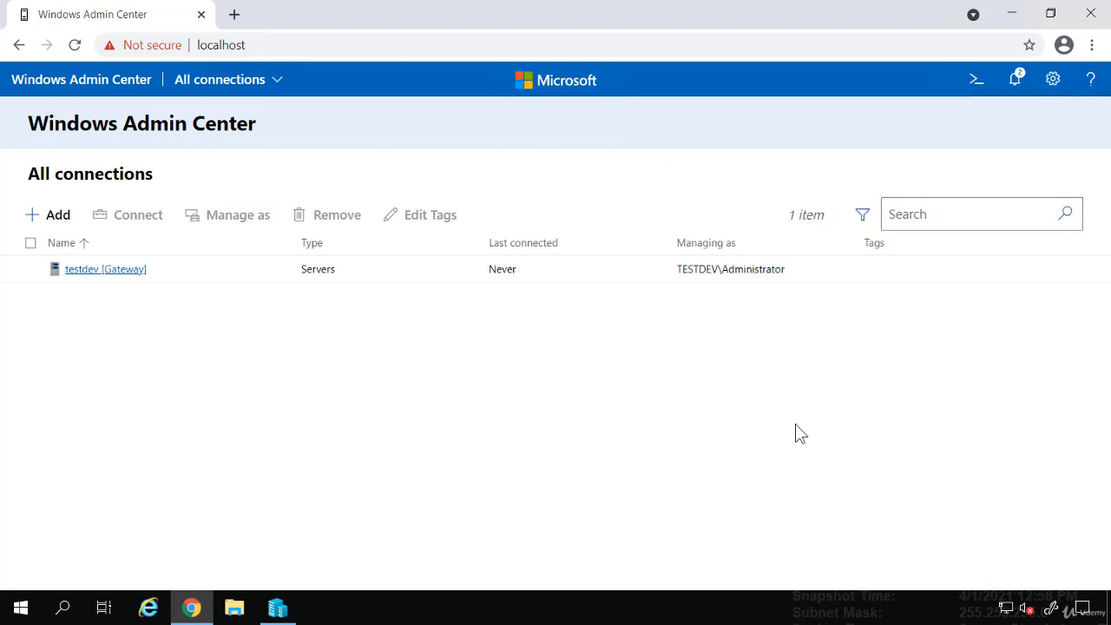
- Bring up Add or create resources and browse its Servers, Windows PCs, clusters and Azure VM options
left_click(48, 215)
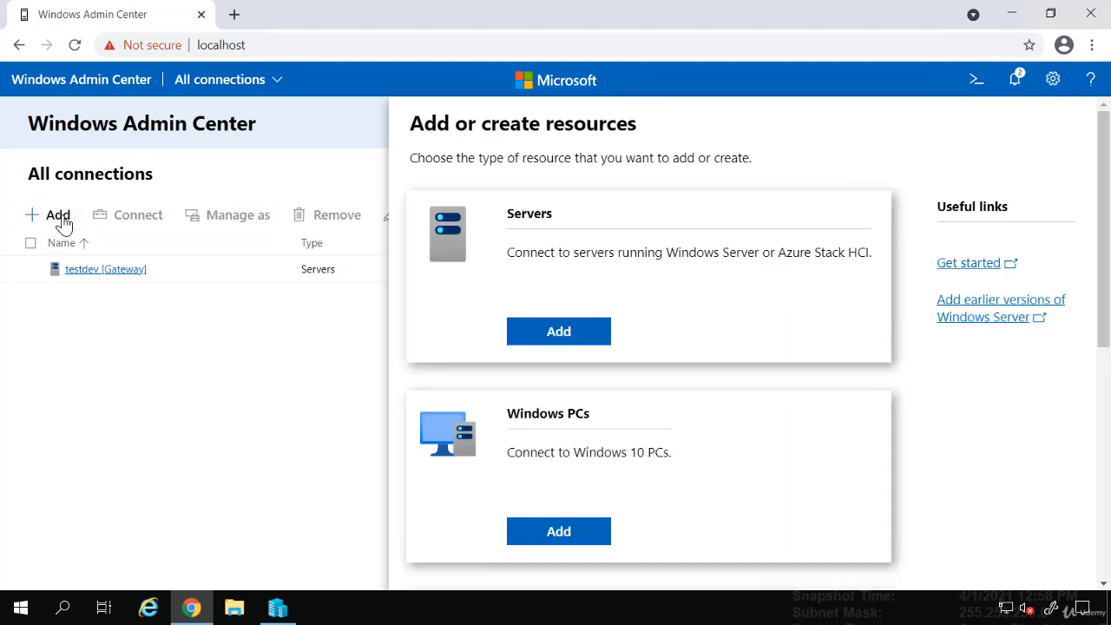
scroll("down", 3)
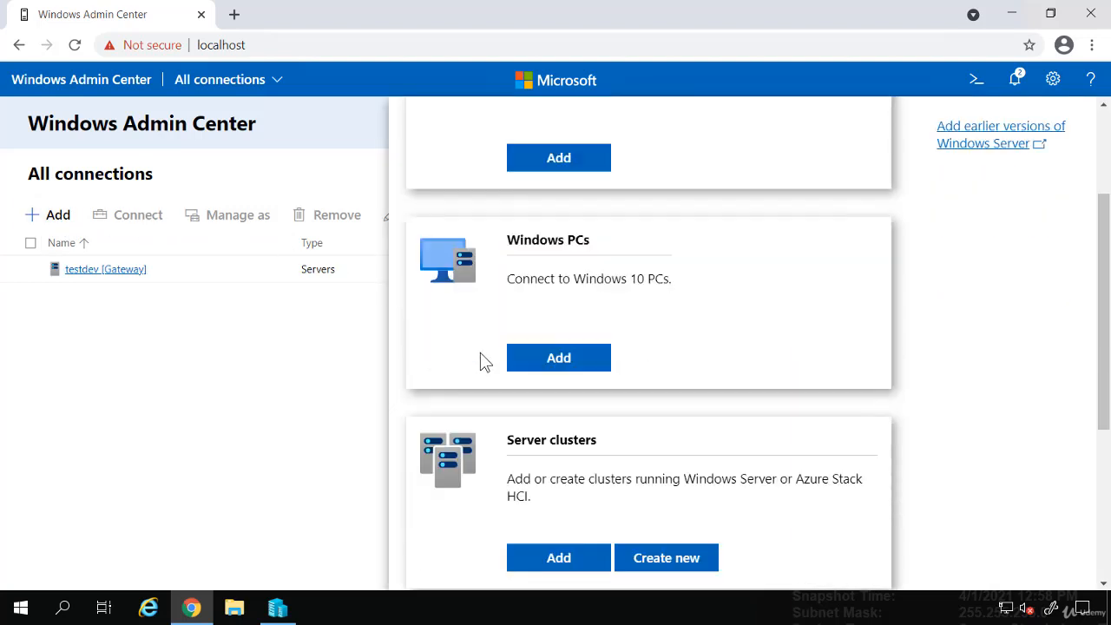
scroll("down", 3)
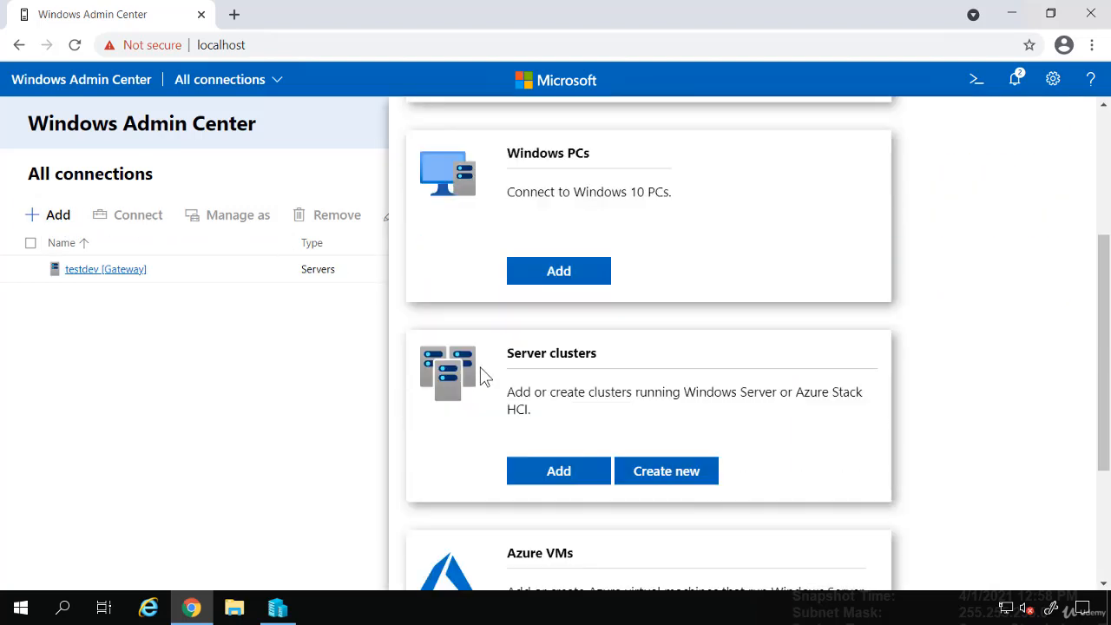
mouse_move(485, 382)
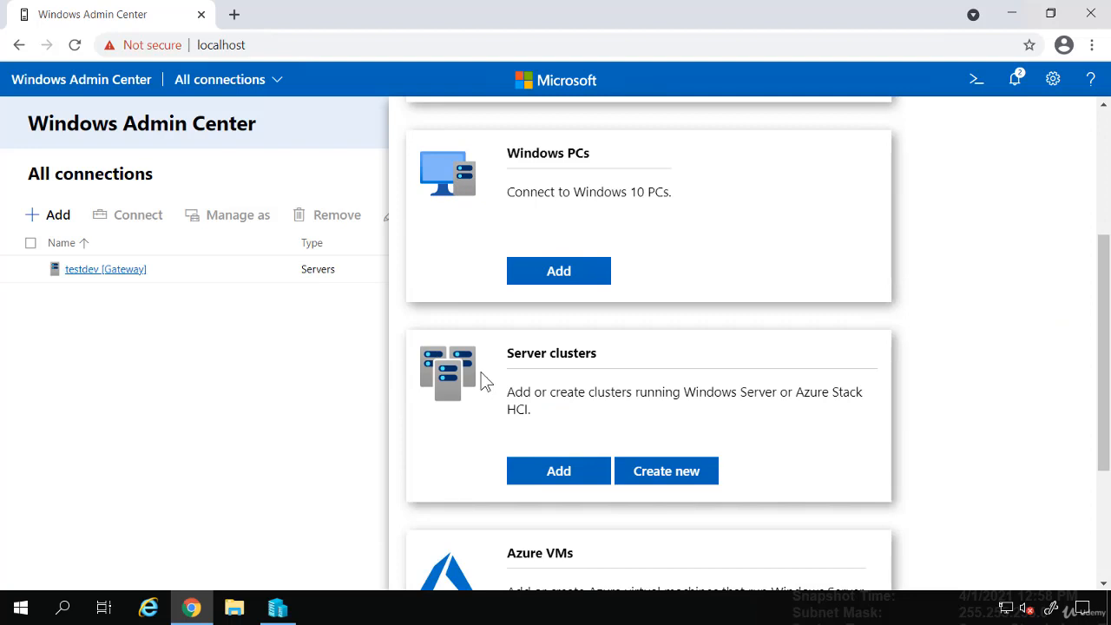
scroll("down", 3)
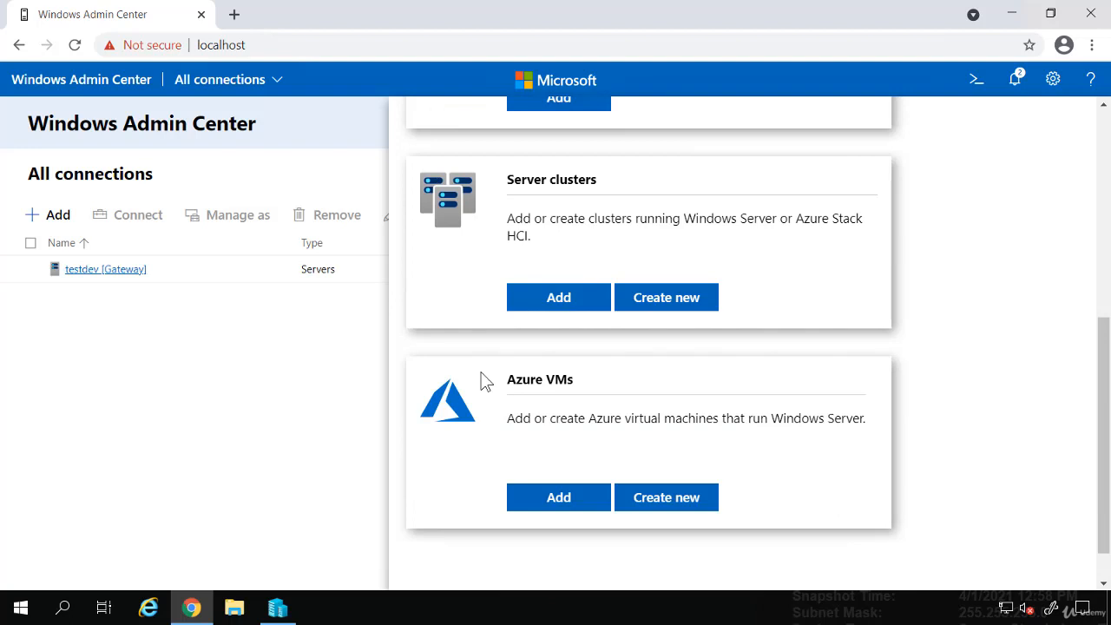
mouse_move(494, 448)
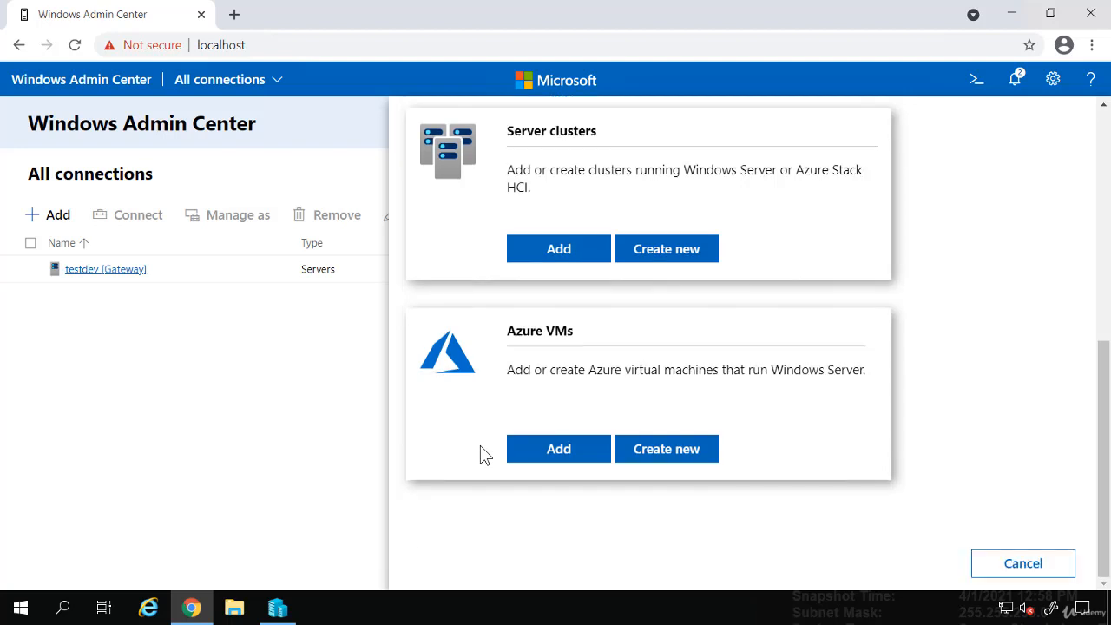
mouse_move(548, 415)
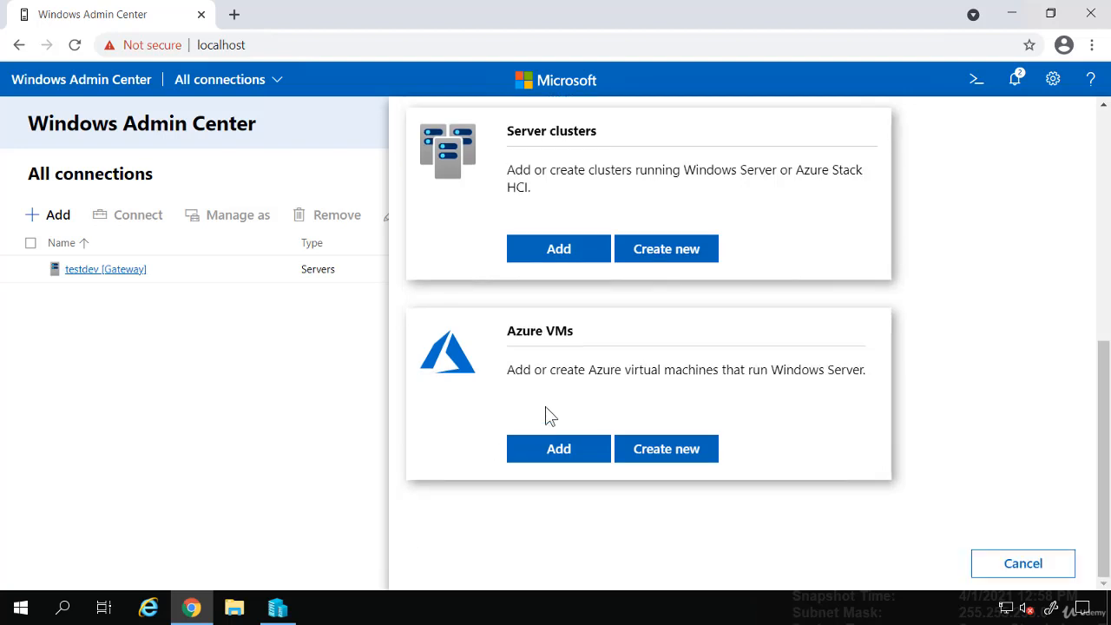
mouse_move(1053, 80)
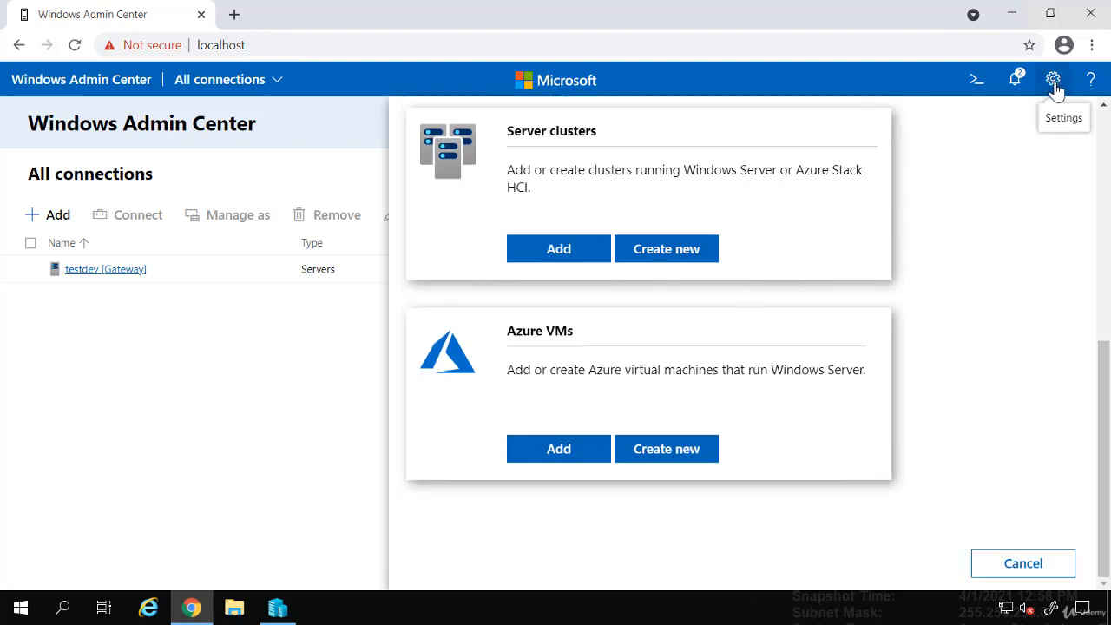
- Go to the Extensions page of the Windows Admin Center settings
left_click(1053, 80)
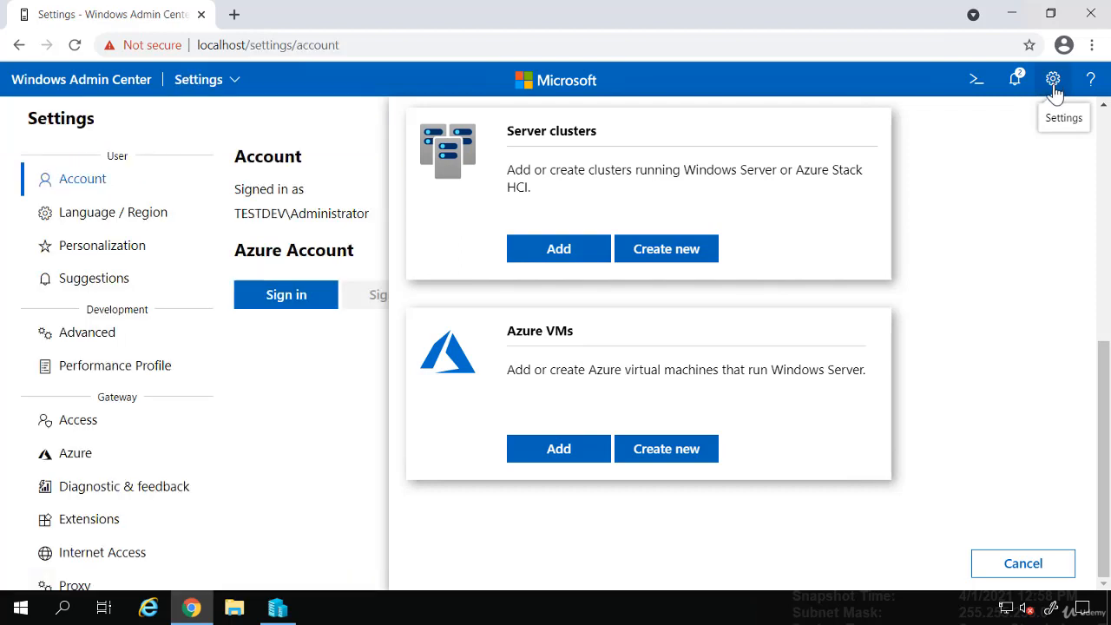
mouse_move(111, 276)
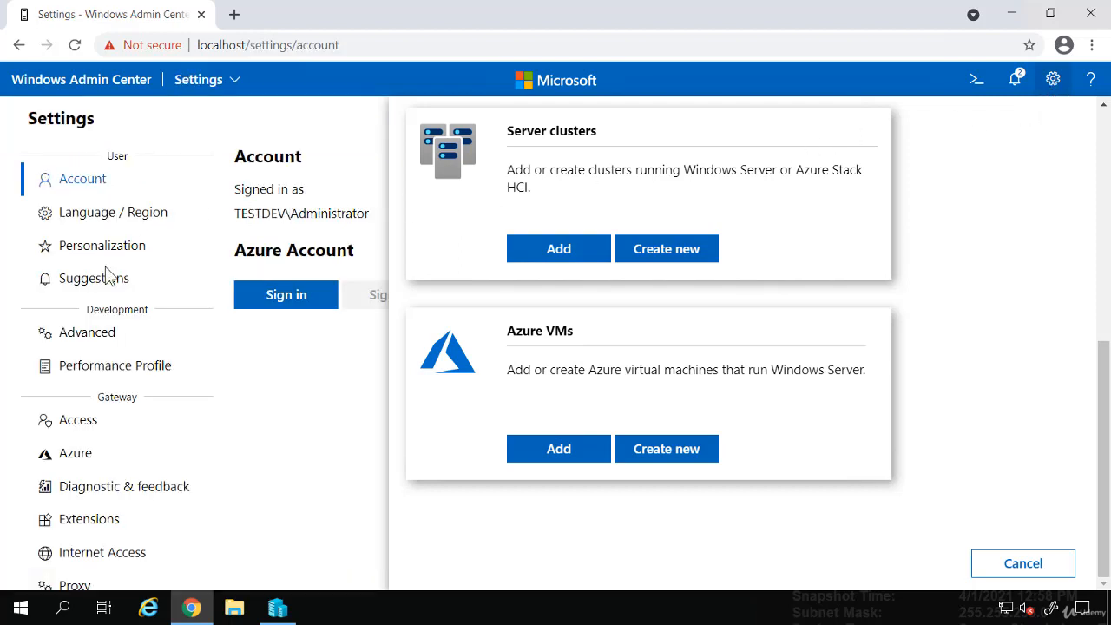
mouse_move(97, 469)
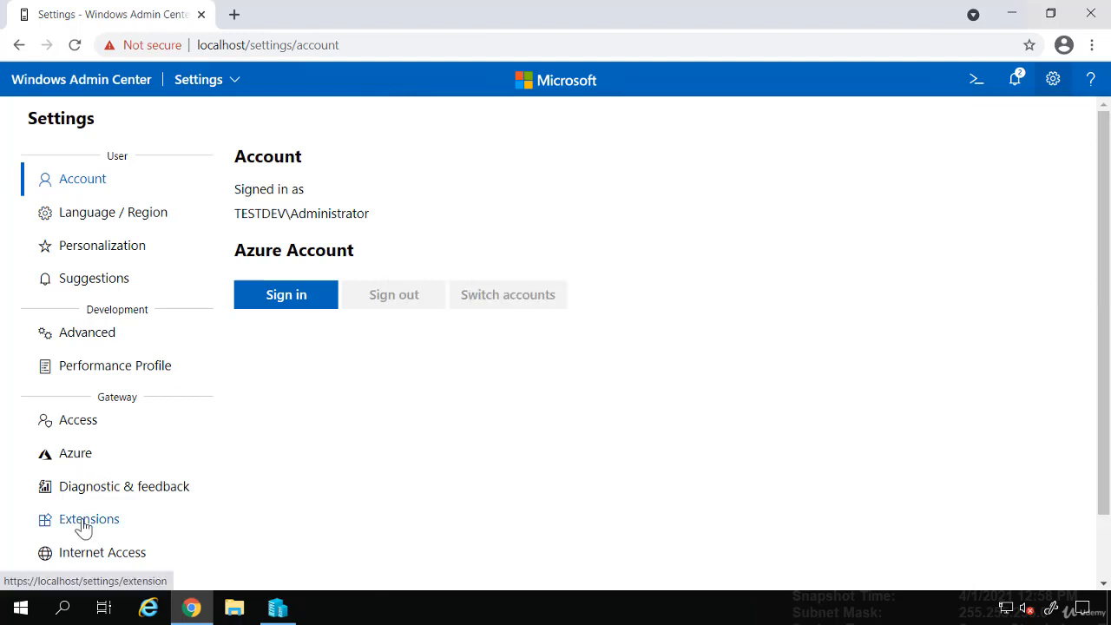
left_click(88, 517)
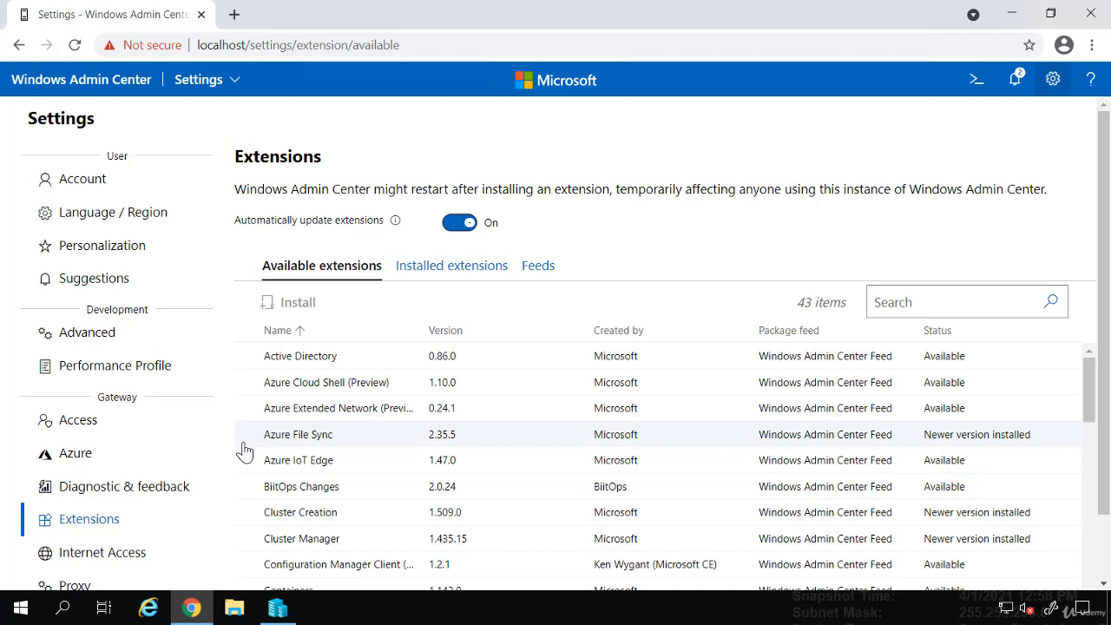
mouse_move(281, 423)
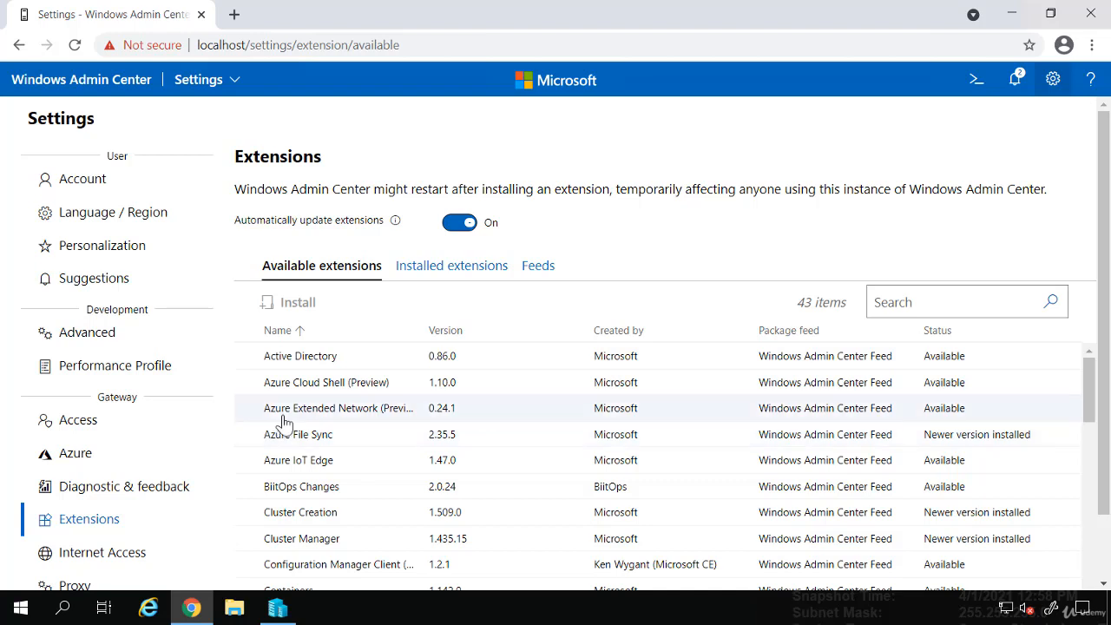
mouse_move(323, 389)
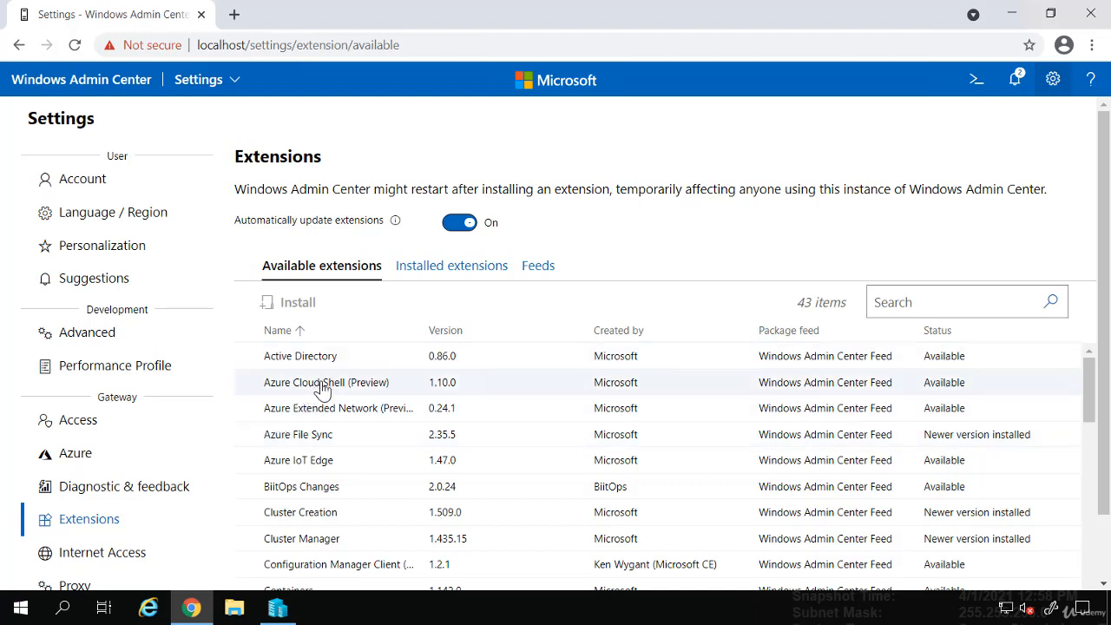
- Browse the 43 available extensions down to the end of the list
scroll("down", 3)
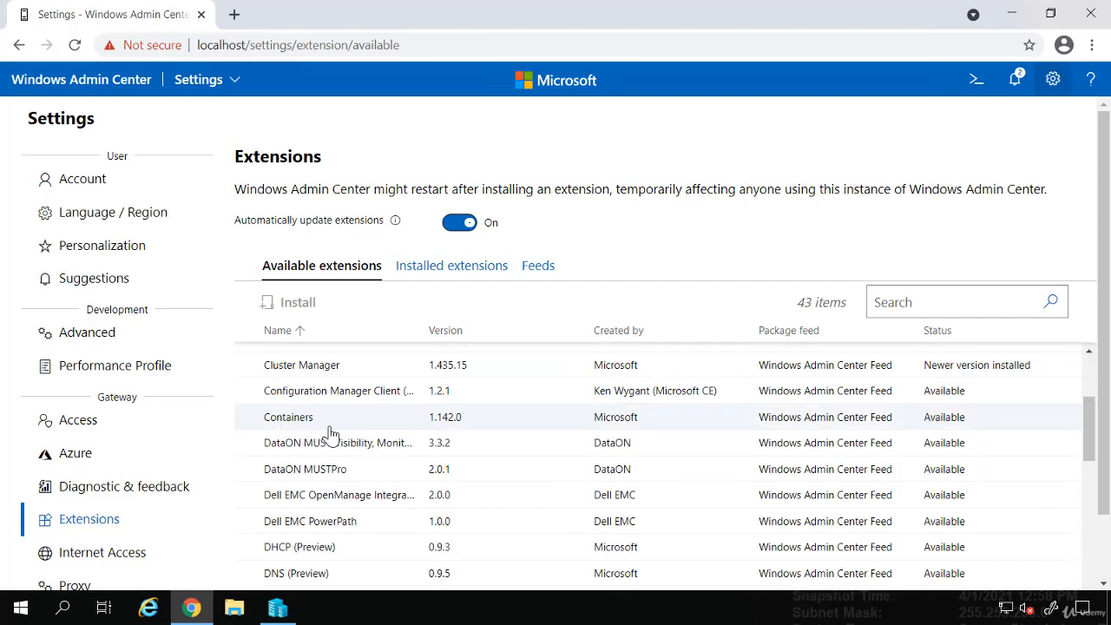
scroll("down", 3)
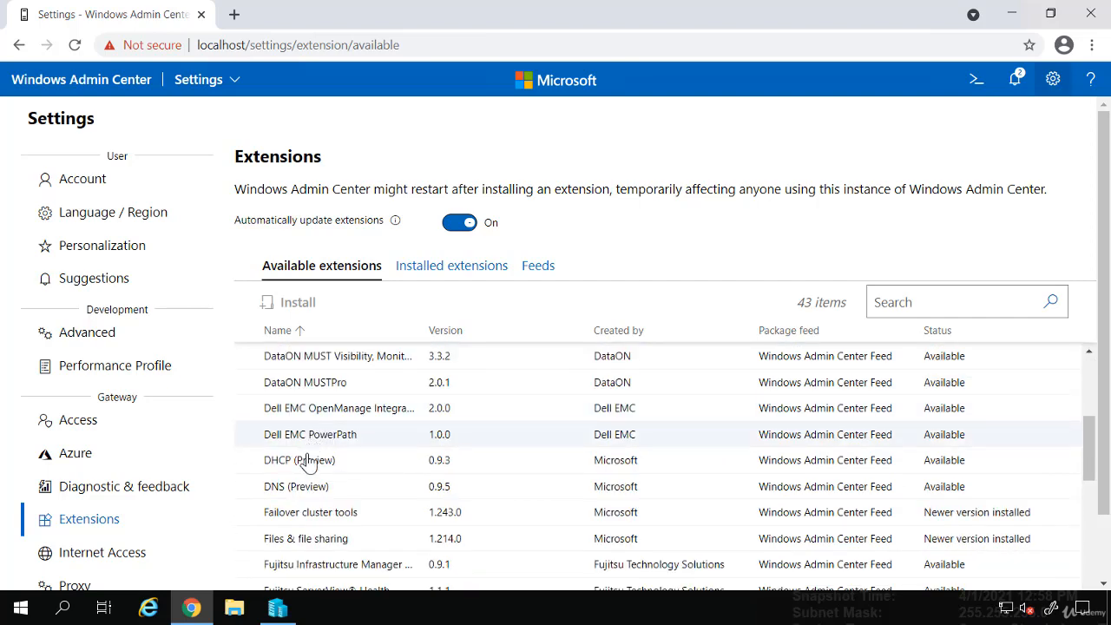
scroll("down", 3)
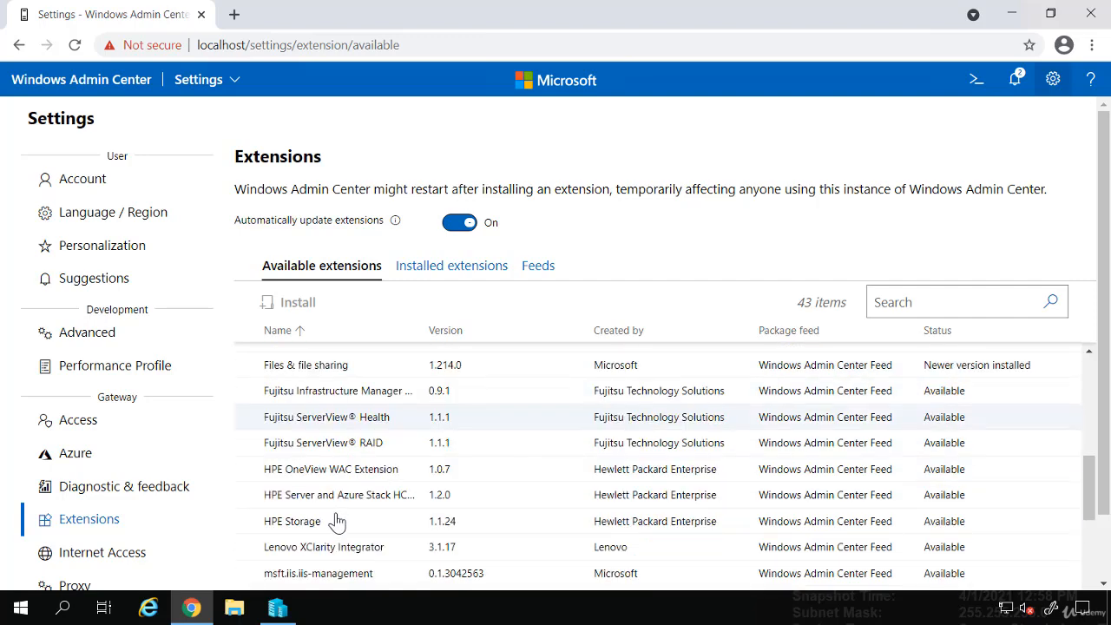
mouse_move(337, 495)
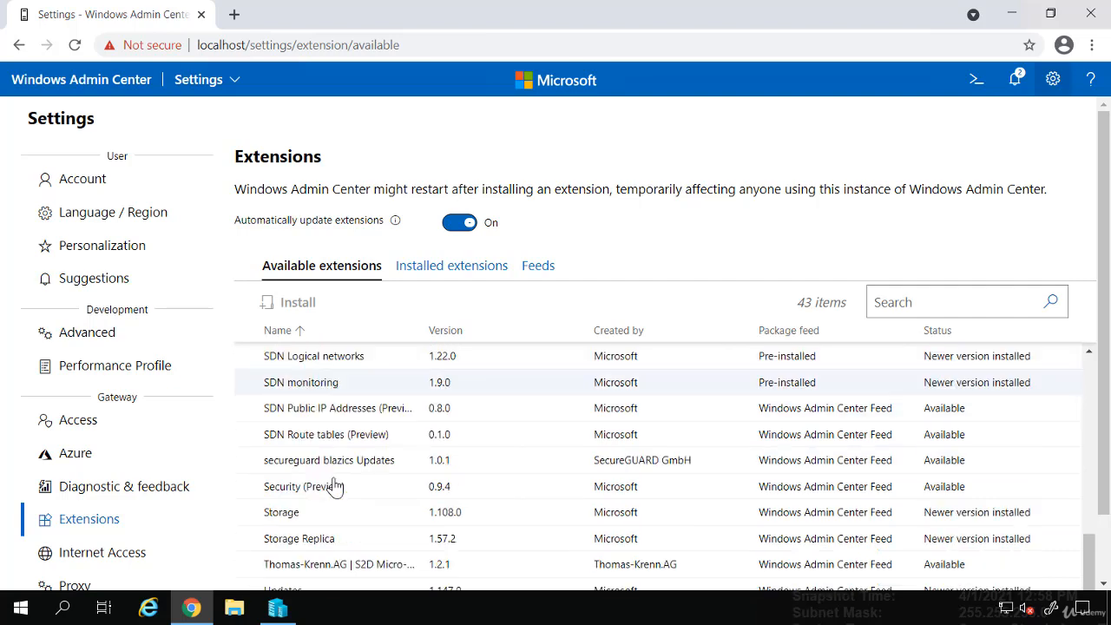
scroll("down", 3)
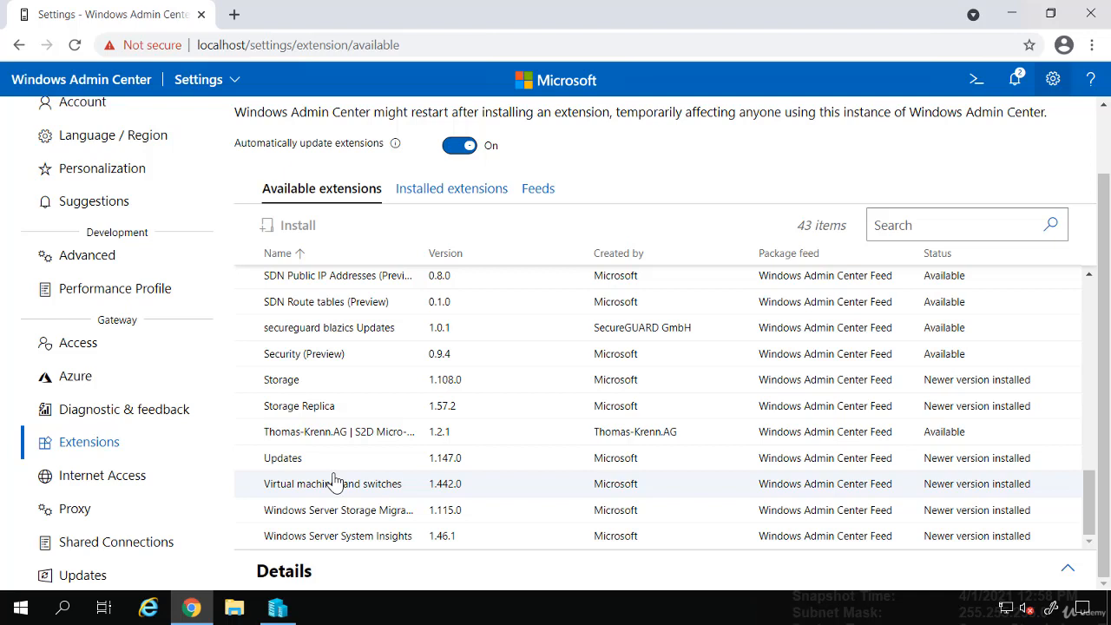
mouse_move(309, 469)
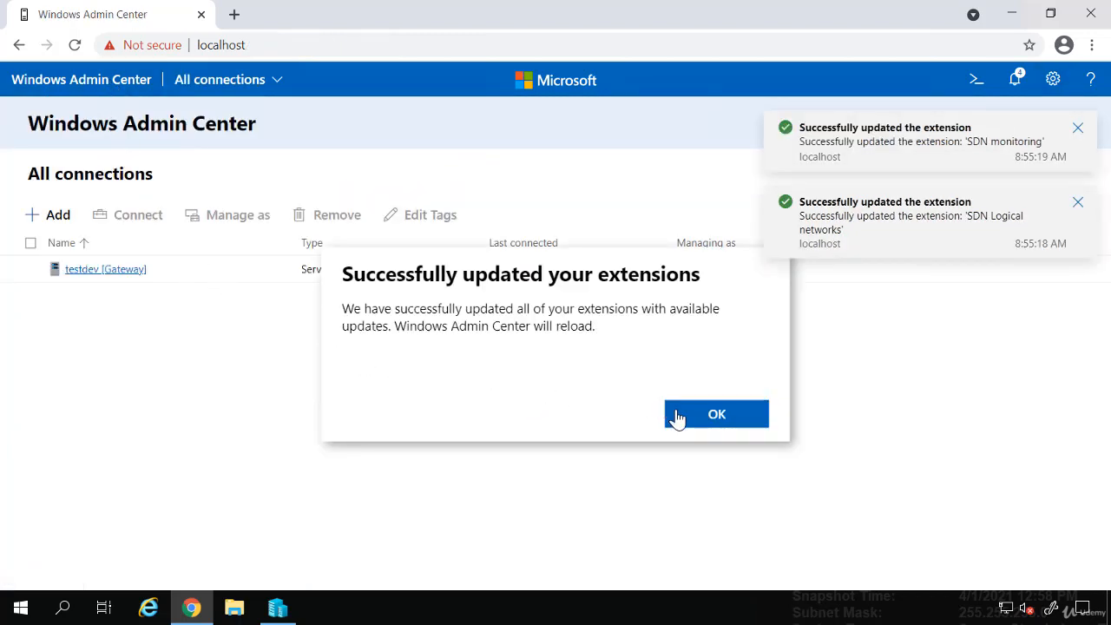
- Acknowledge the 'Successfully updated your extensions' message and let the center reload
left_click(716, 413)
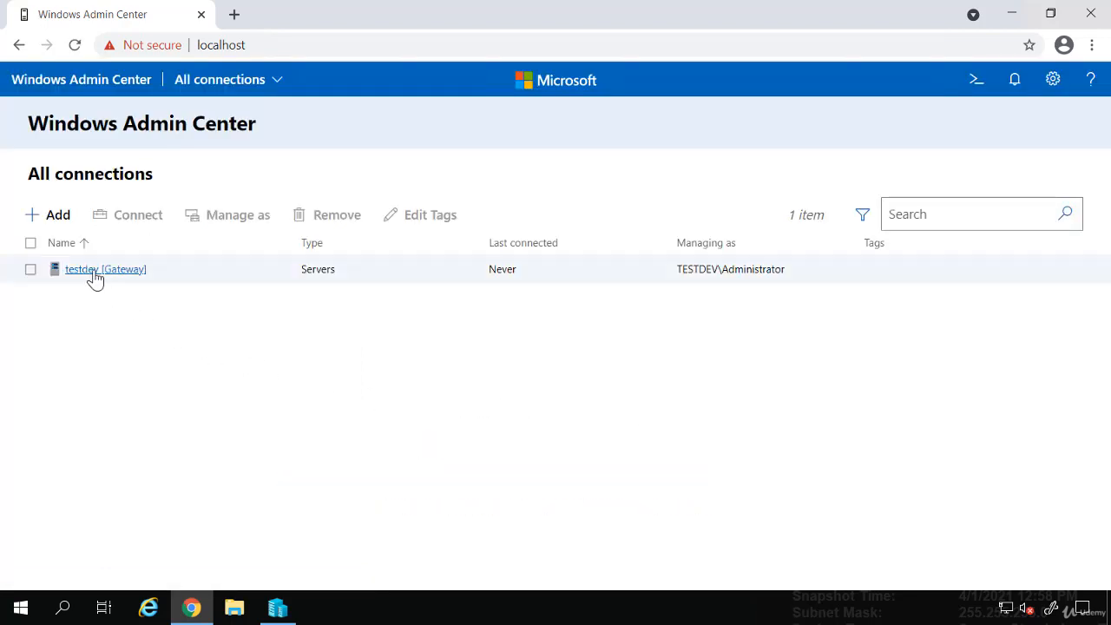
left_click(104, 269)
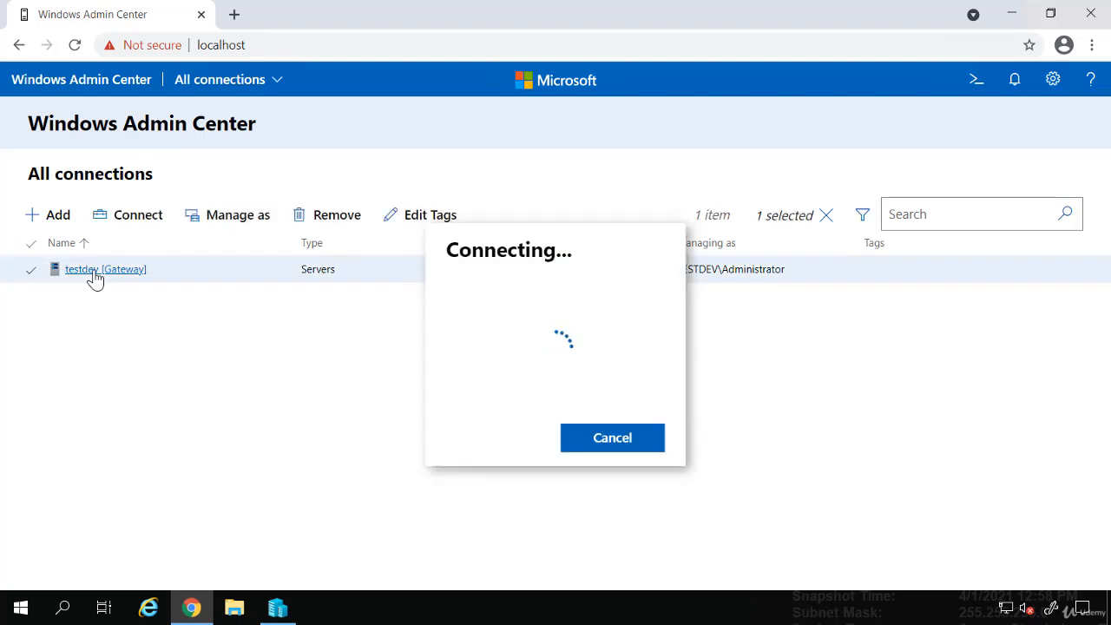
left_click(106, 270)
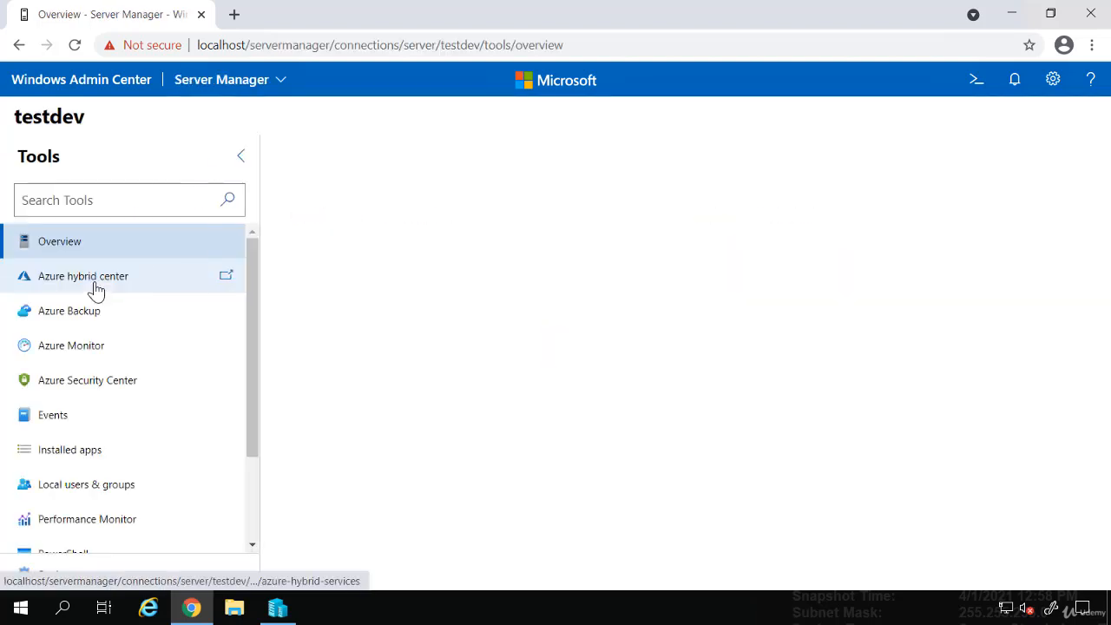
left_click(59, 241)
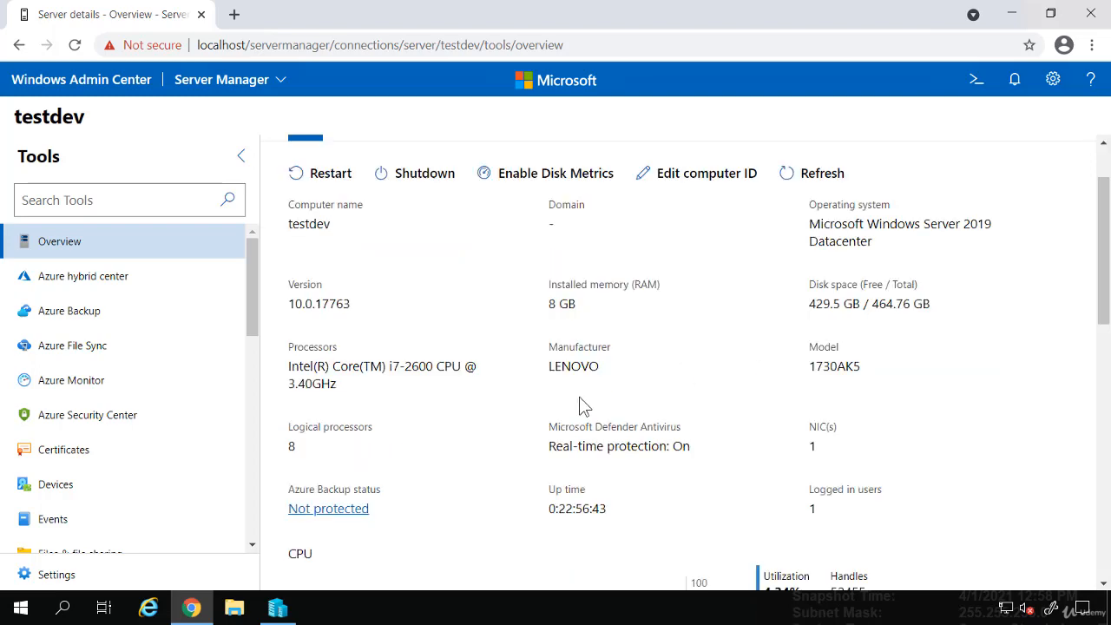
scroll("down", 3)
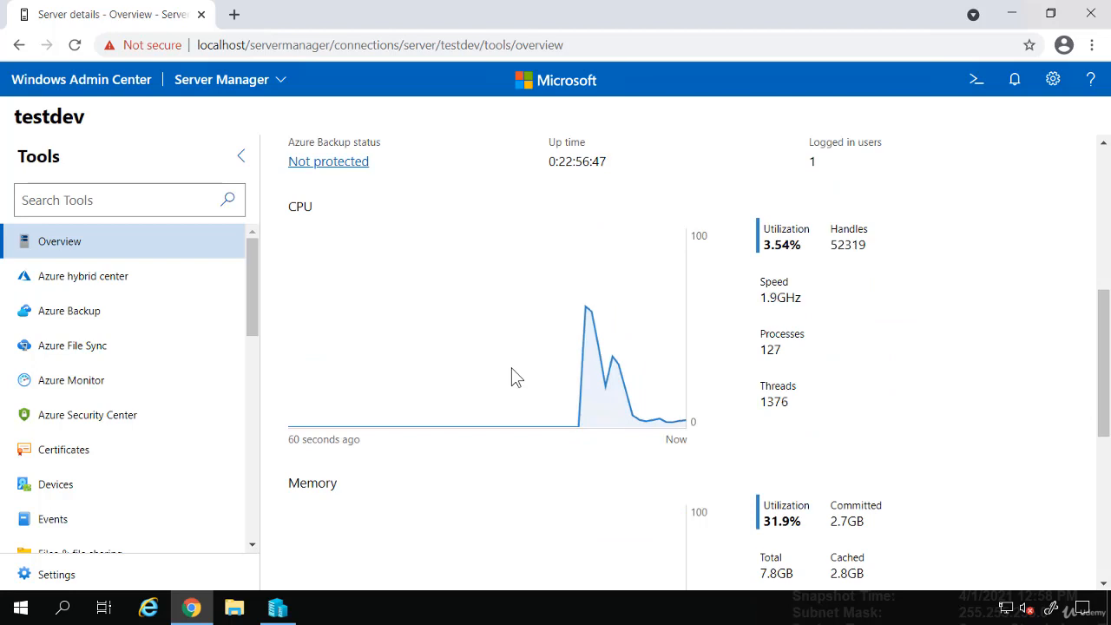
scroll("down", 3)
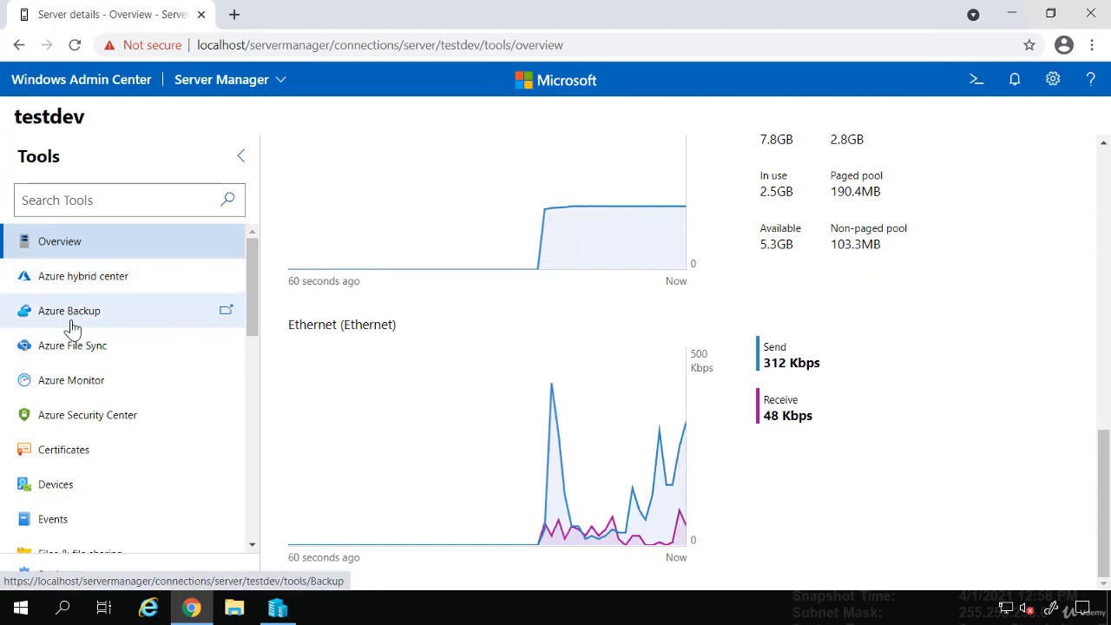
scroll("down", 3)
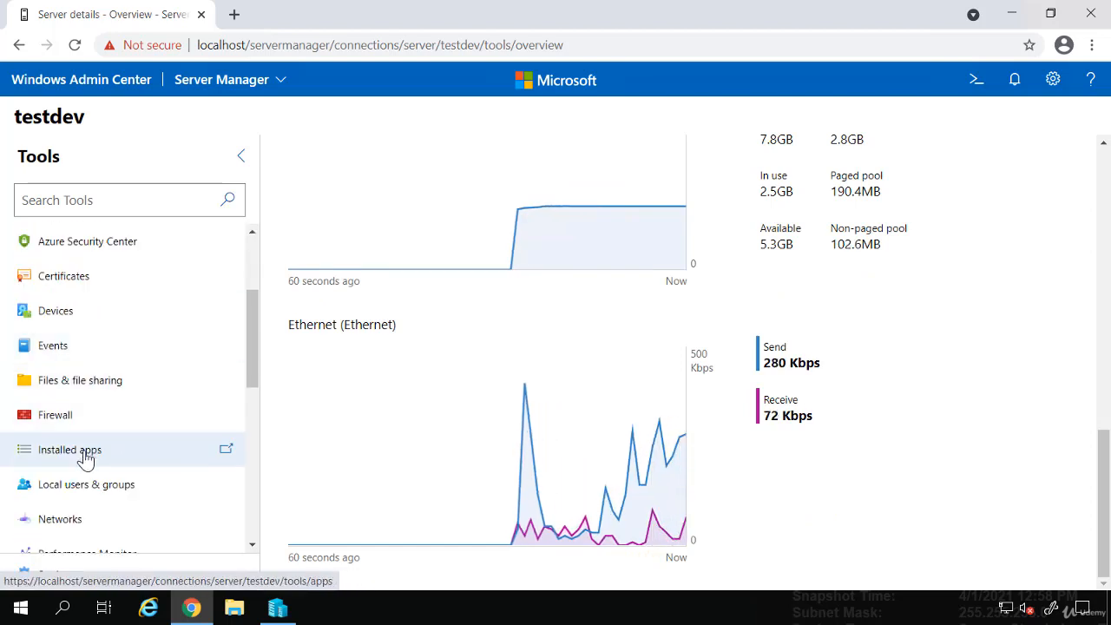
- View testdev's Installed apps, then its Local users and groups list of four accounts
left_click(69, 448)
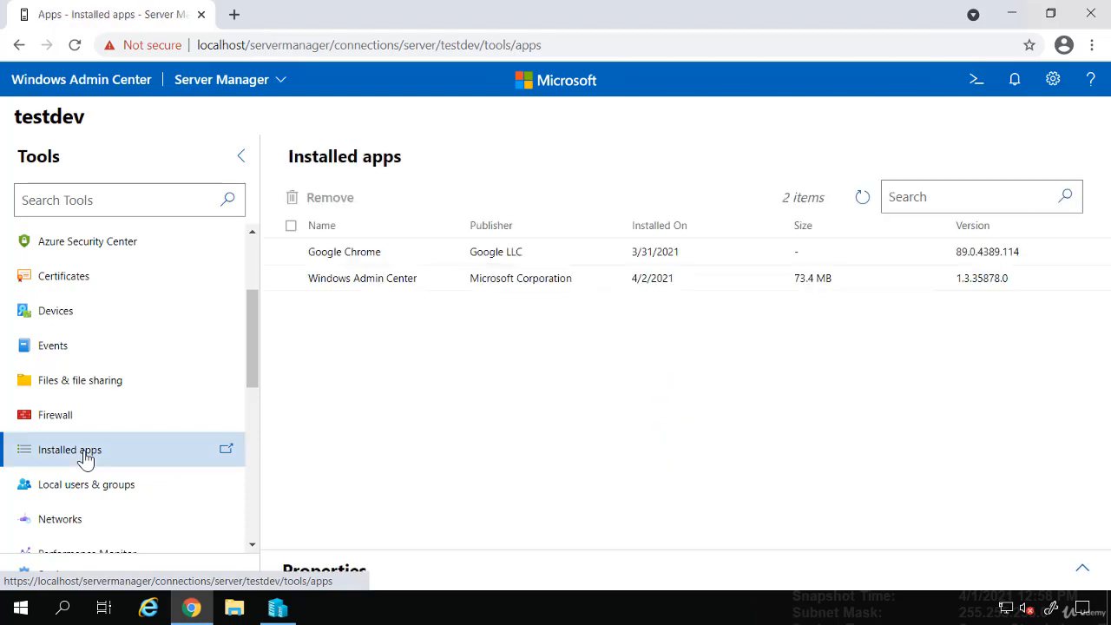
scroll("down", 3)
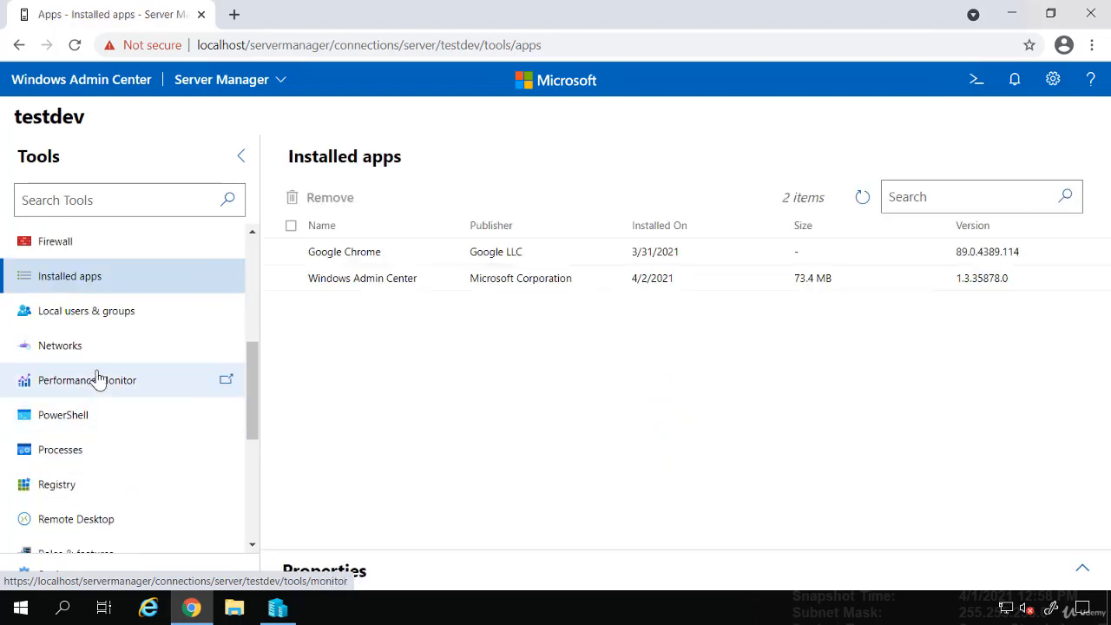
left_click(87, 309)
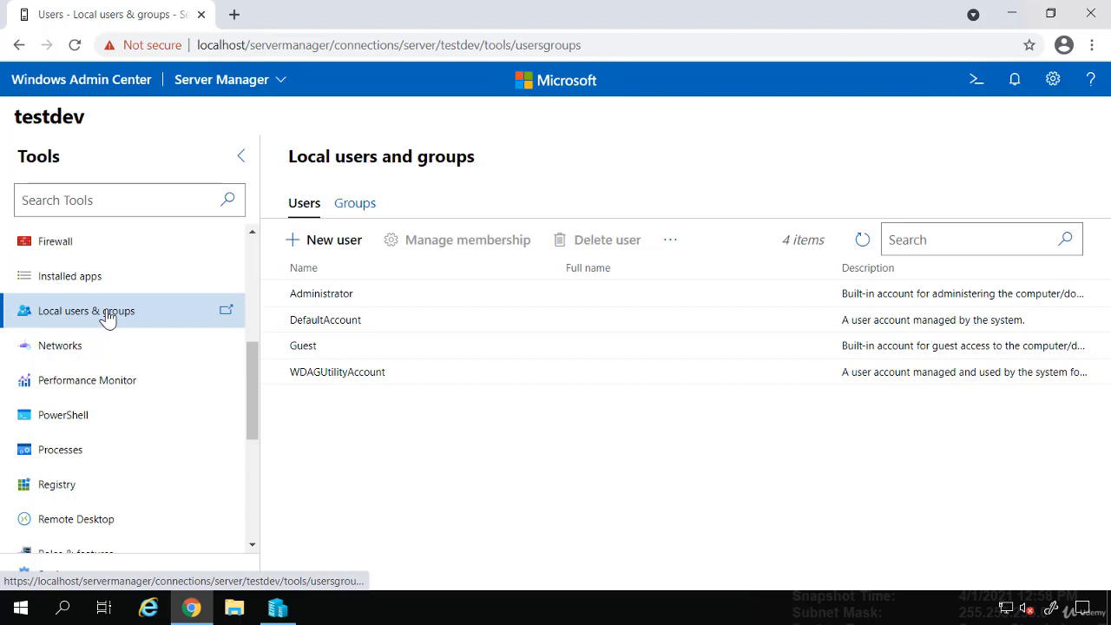
- View testdev's Networks page showing the Ethernet adapter up at 192.168.1.200
left_click(59, 343)
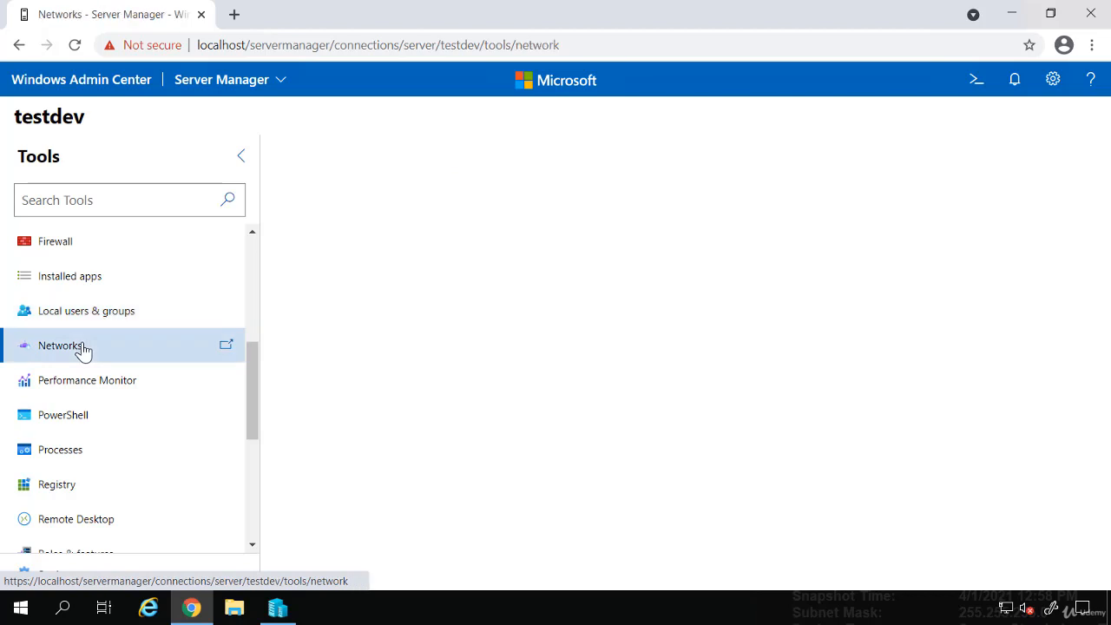
left_click(60, 344)
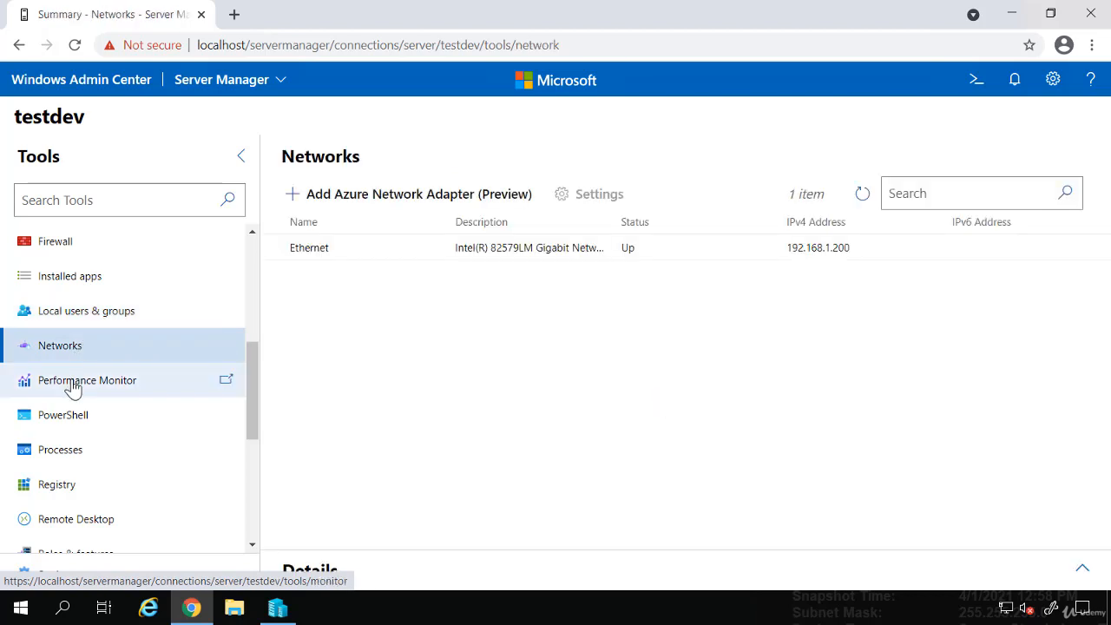
scroll("down", 3)
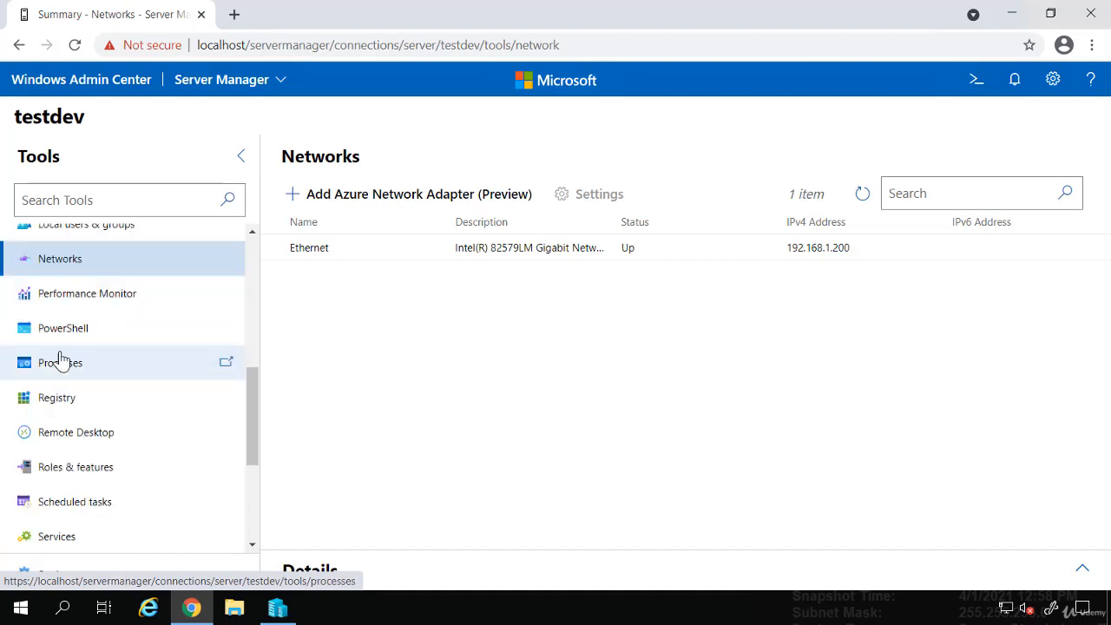
mouse_move(63, 333)
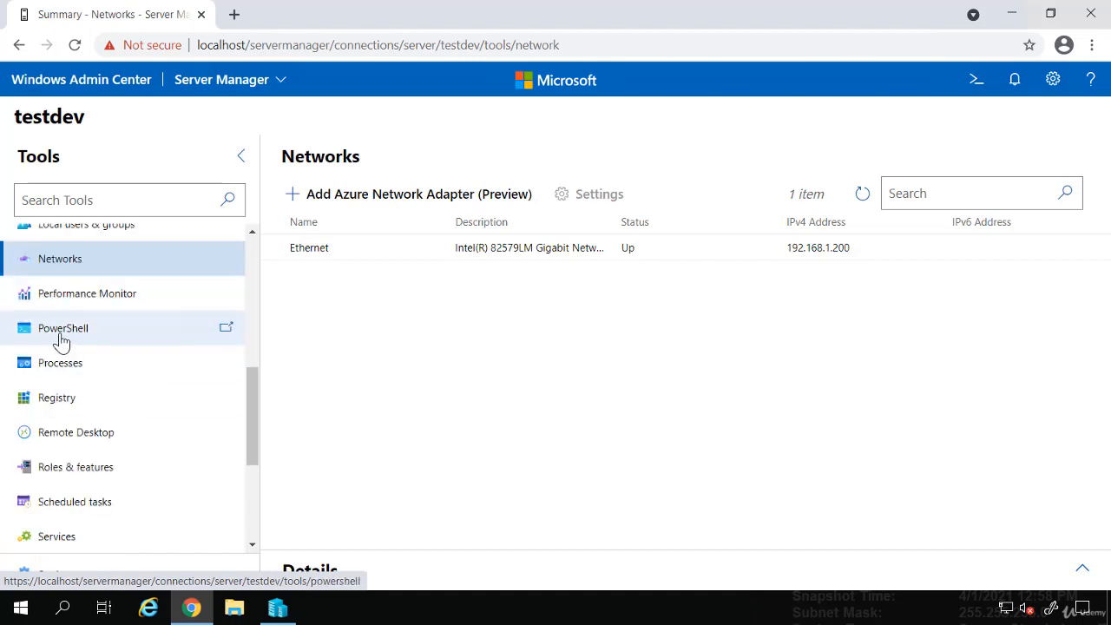
mouse_move(55, 396)
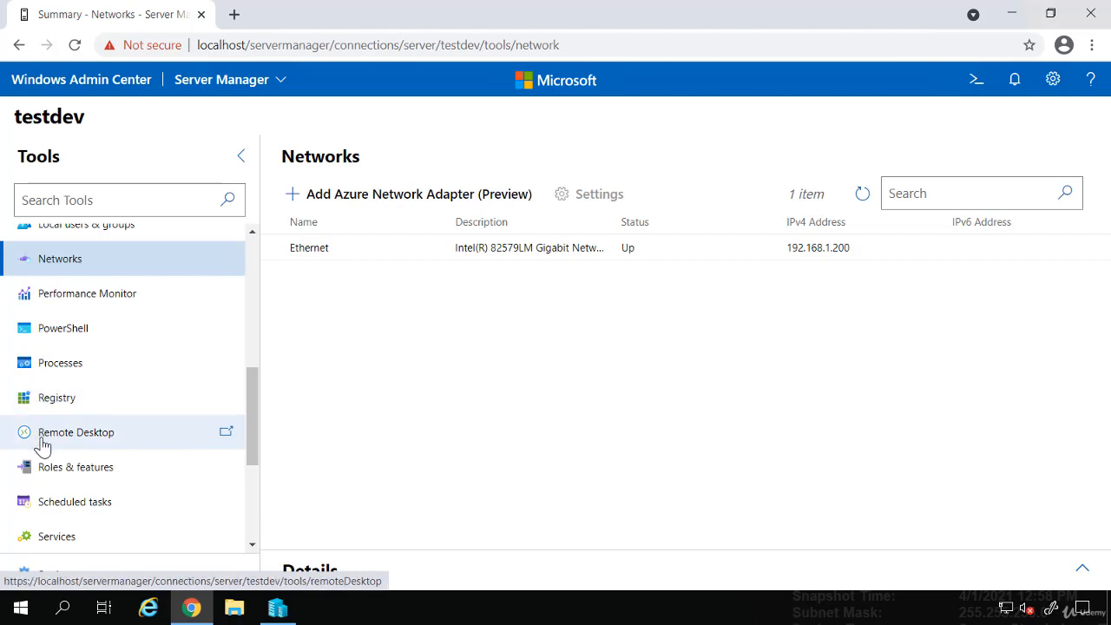
scroll("down", 3)
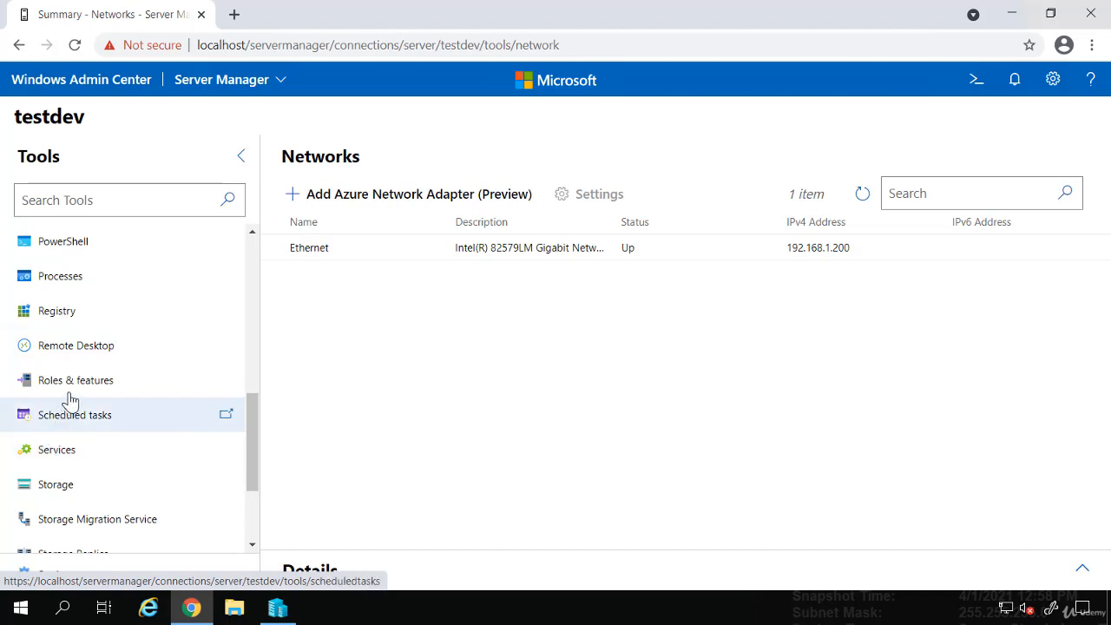
- View testdev's Roles and features and browse down to WSUS Services
left_click(77, 380)
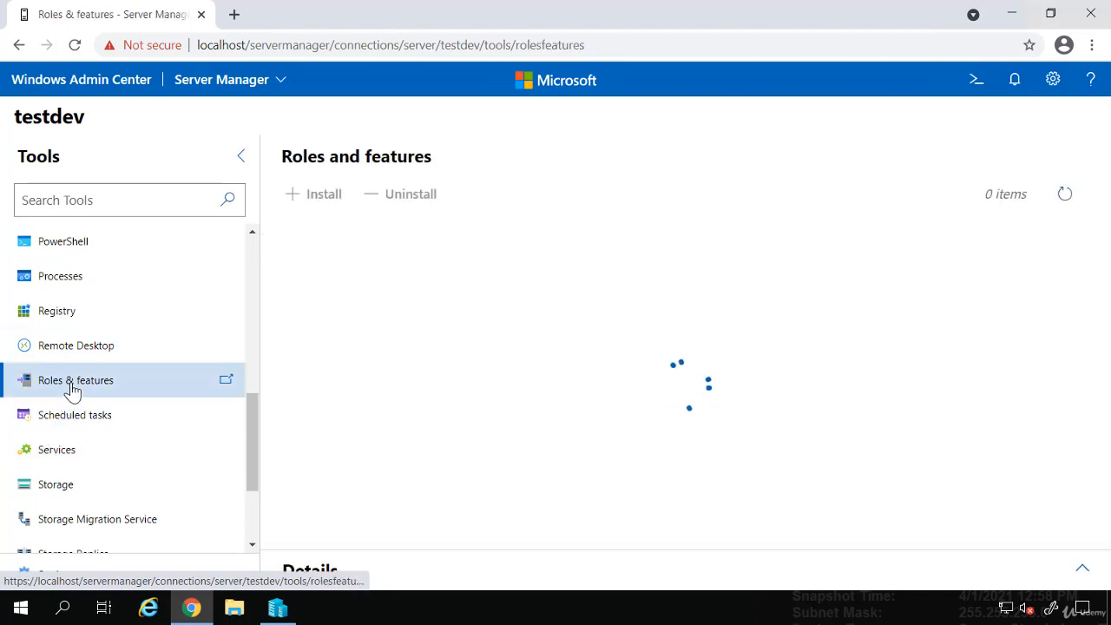
left_click(76, 381)
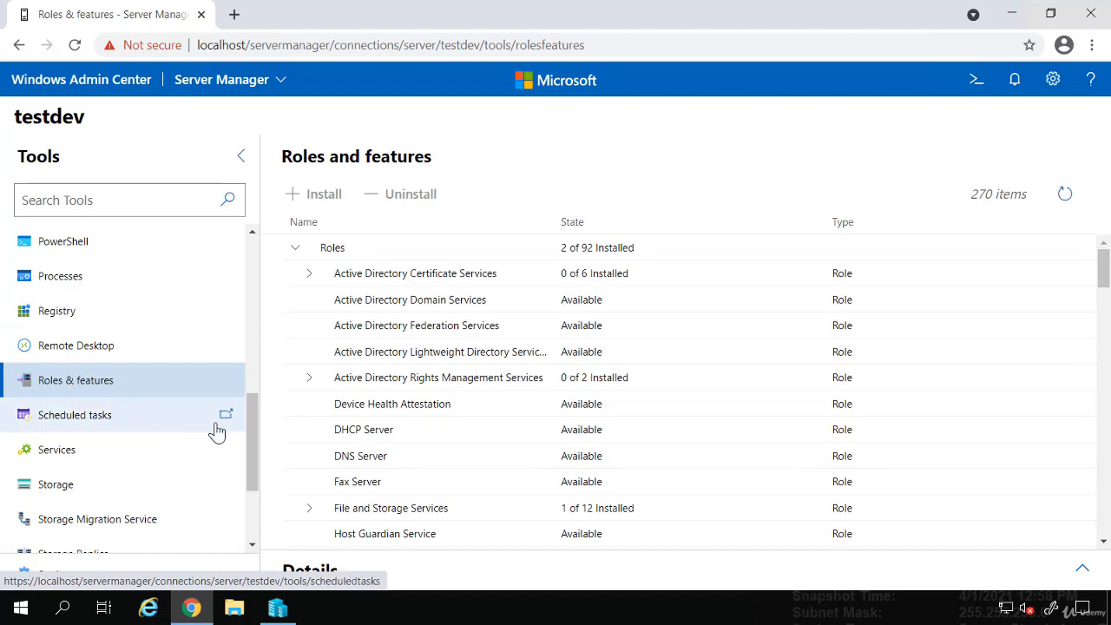
scroll("down", 3)
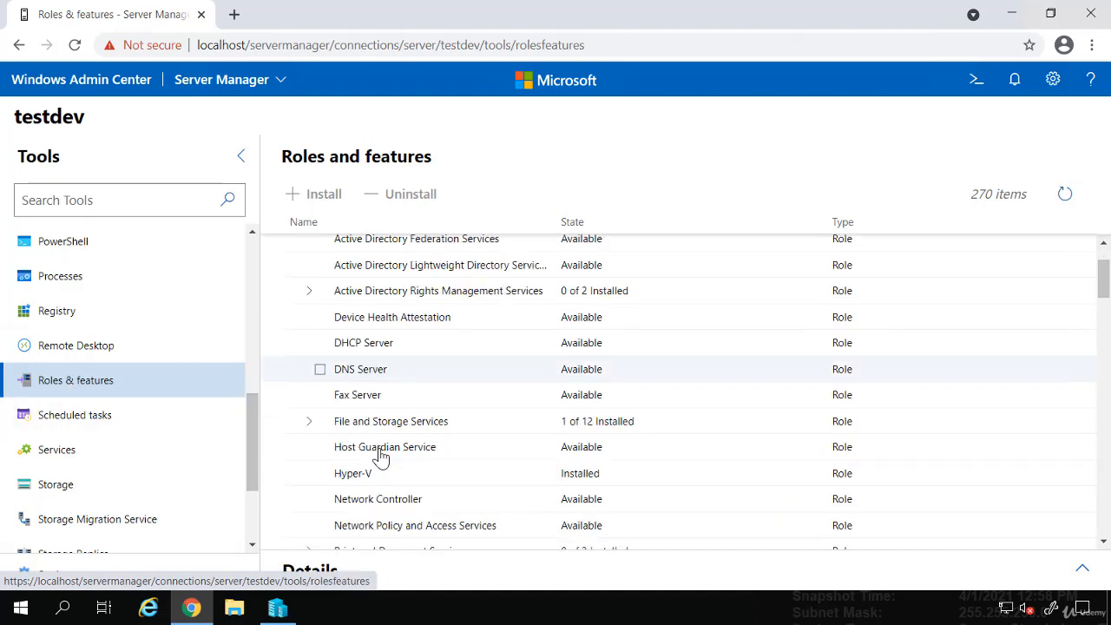
scroll("down", 3)
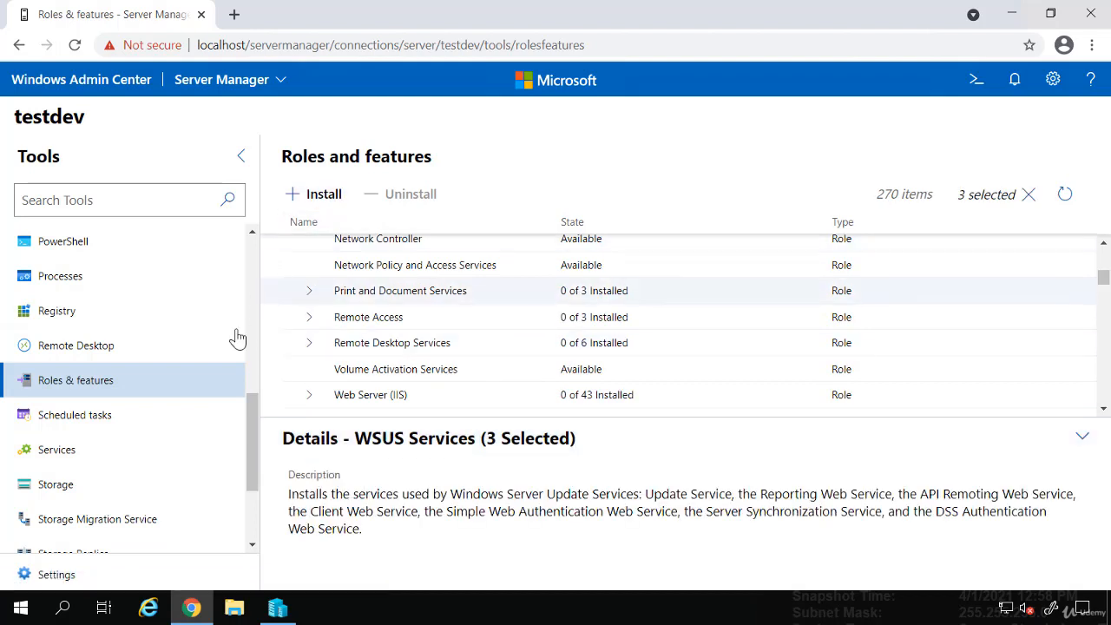
mouse_move(103, 424)
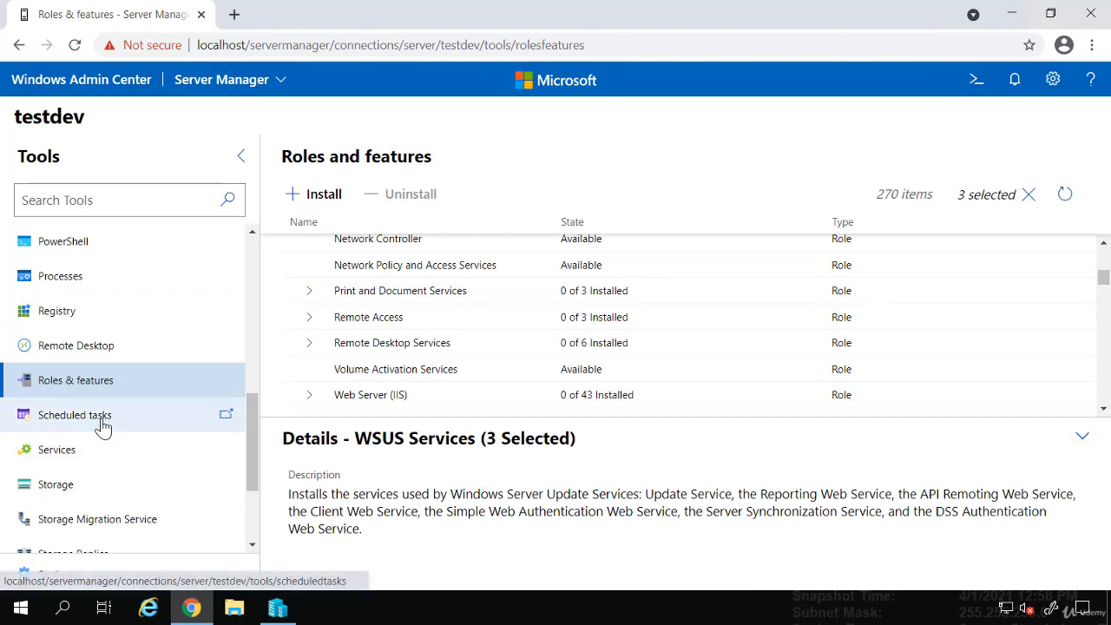
scroll("down", 3)
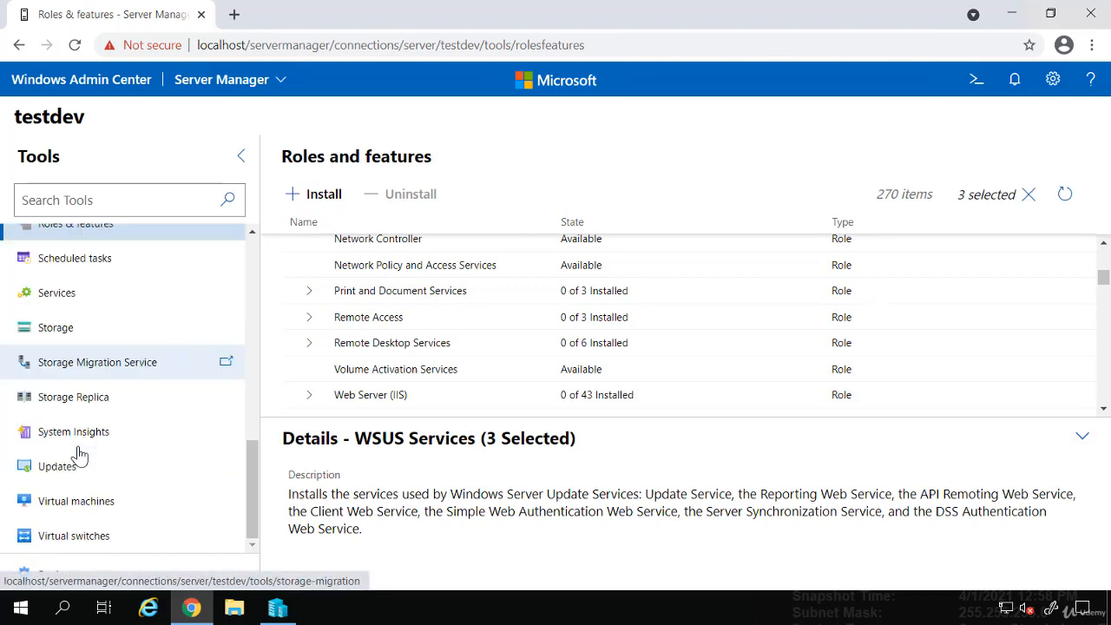
mouse_move(83, 513)
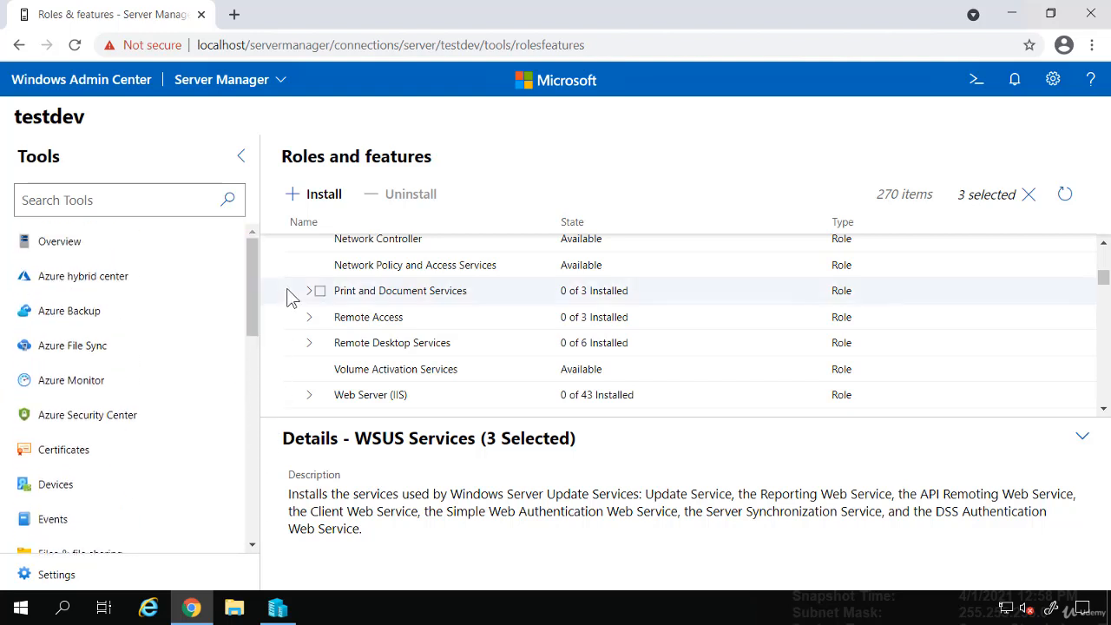
- Return to All connections and start adding a new resource to manage
left_click(80, 80)
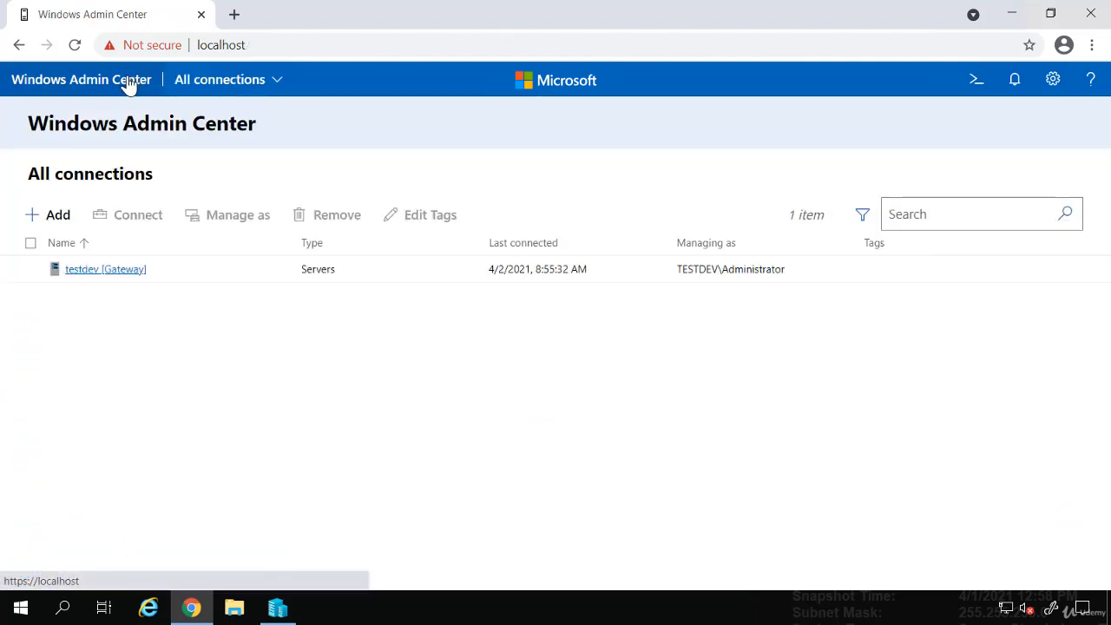
left_click(49, 215)
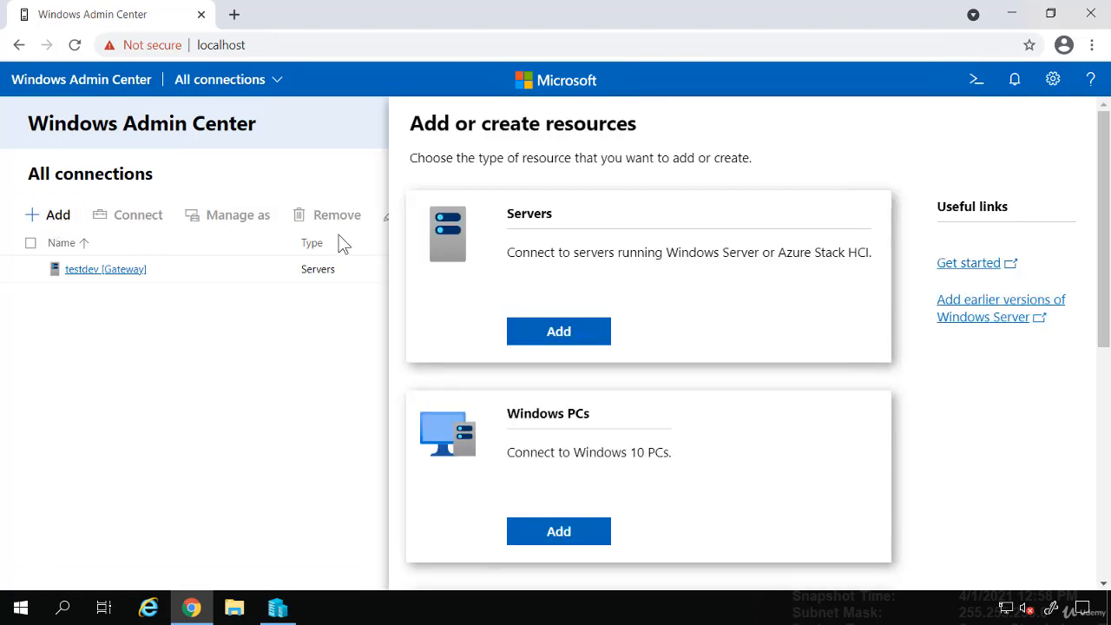
mouse_move(559, 290)
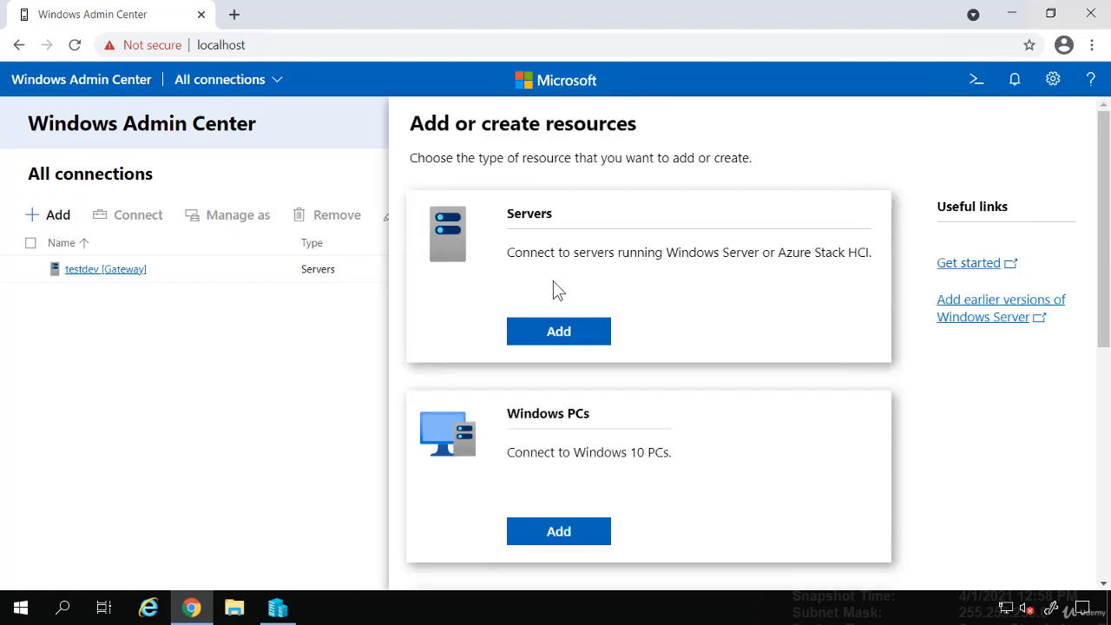